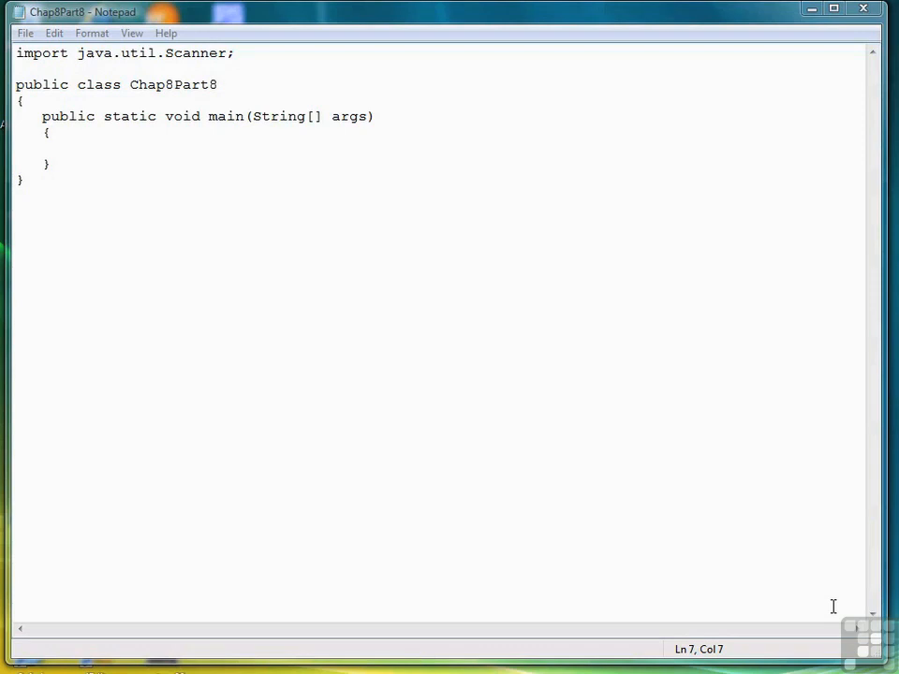
mouse_move(139, 83)
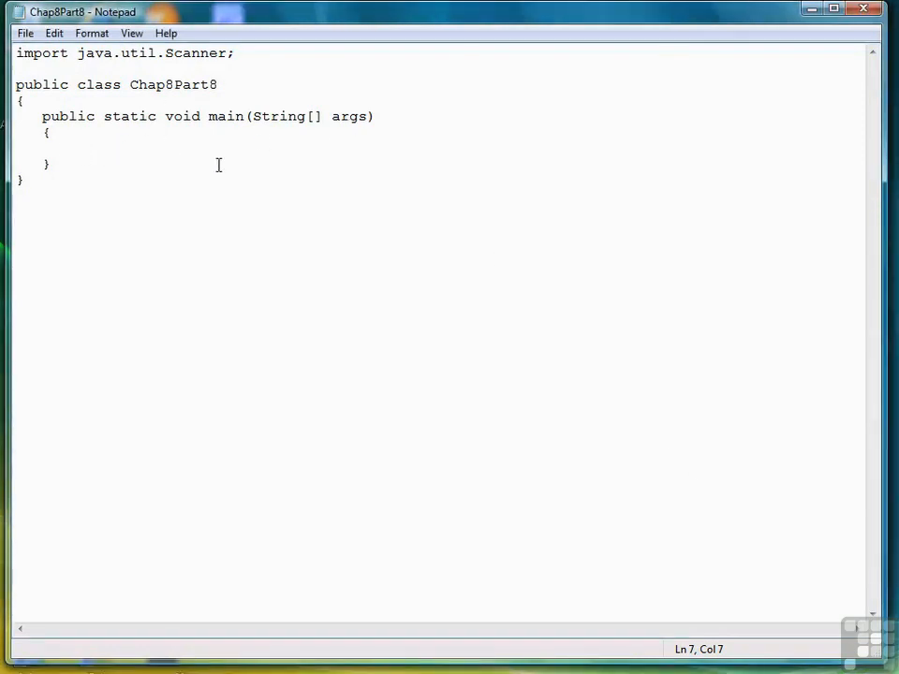
- Declare String op and number1, number2 in main, changing them from int to double
type("String op;")
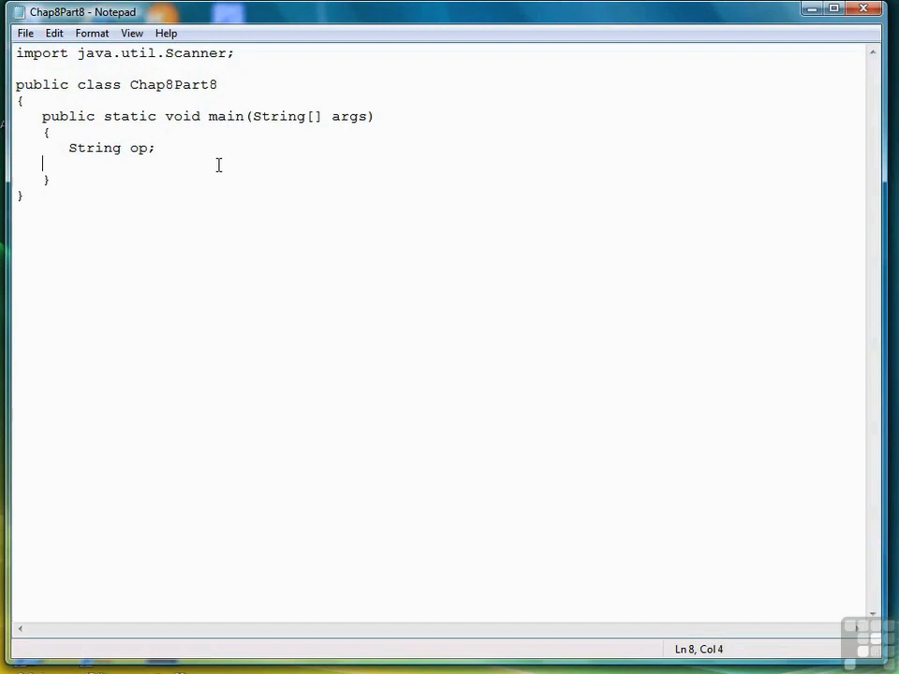
type("int numb")
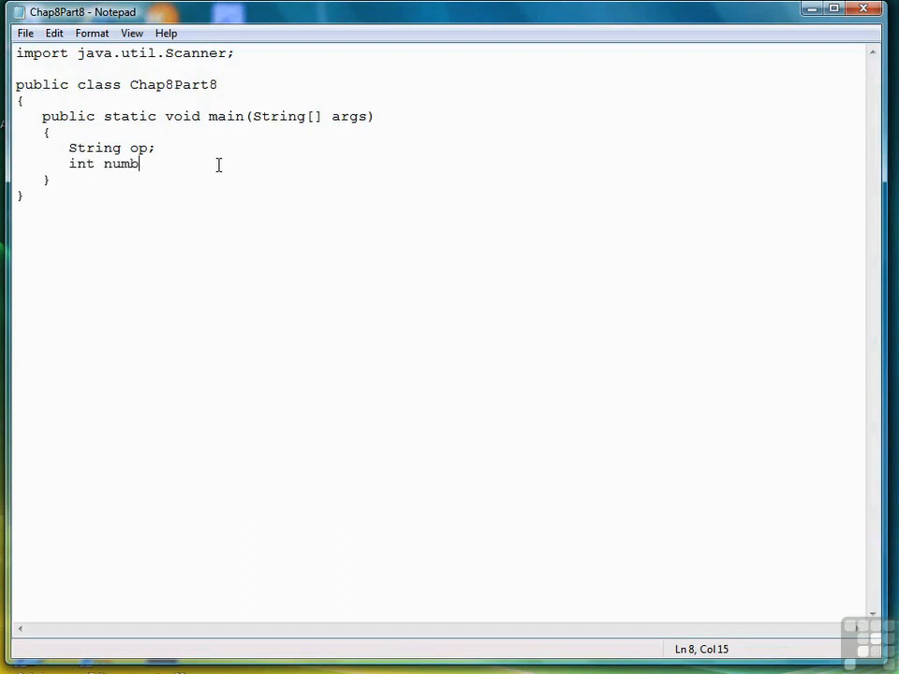
type("er1, number")
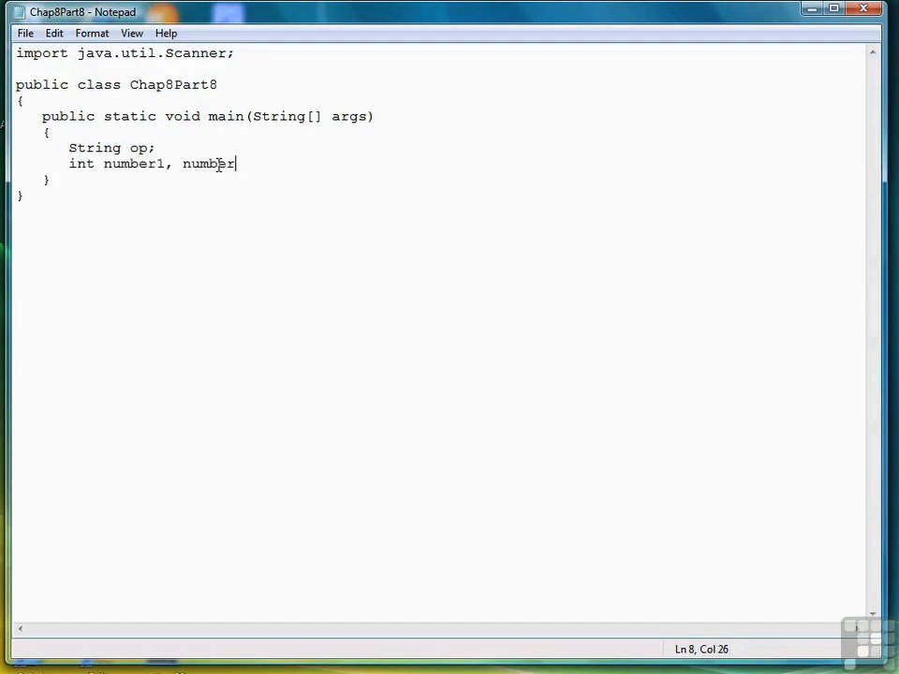
type("2;")
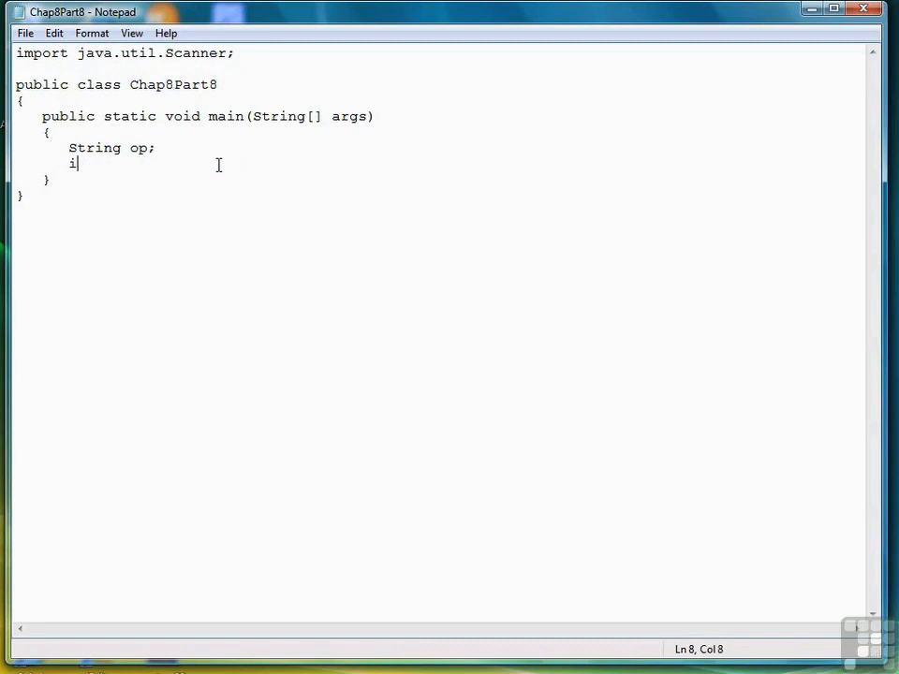
type("double number1, number2")
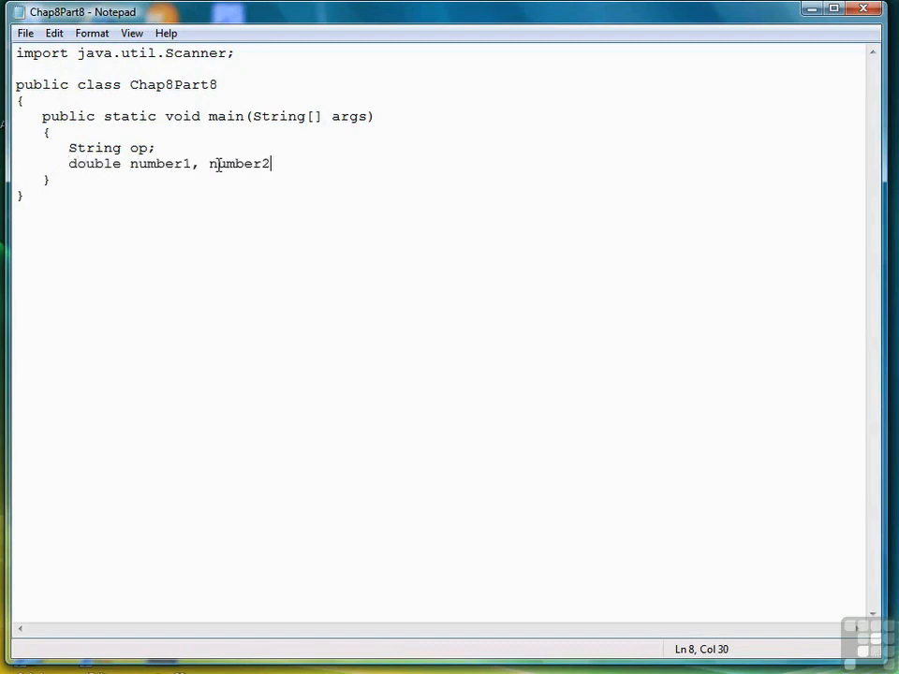
type(";")
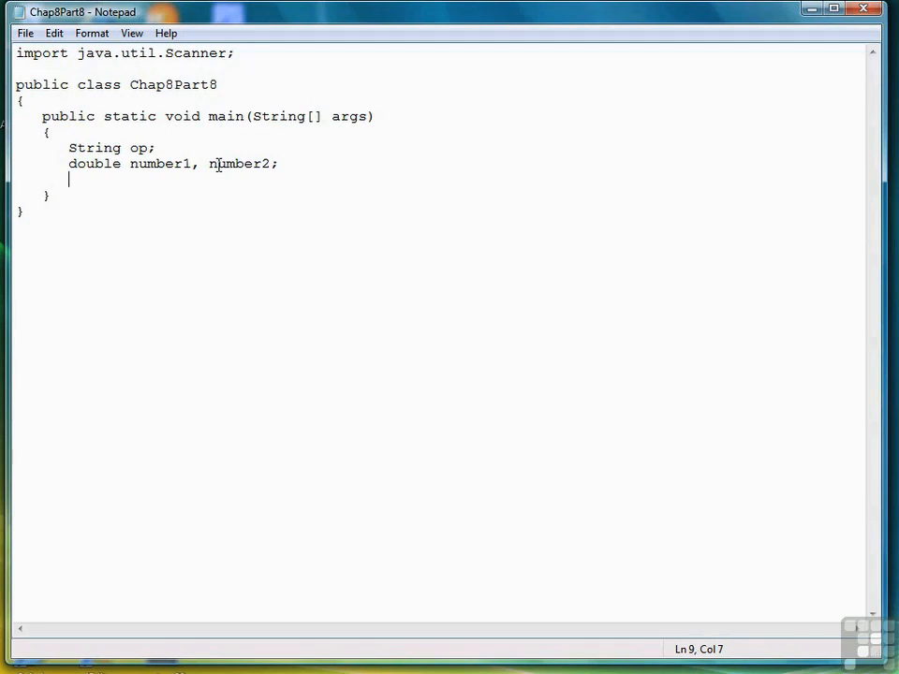
- Create Scanner inputOp and Scanner inputNumber, both constructed on System.in
type("Scanner i")
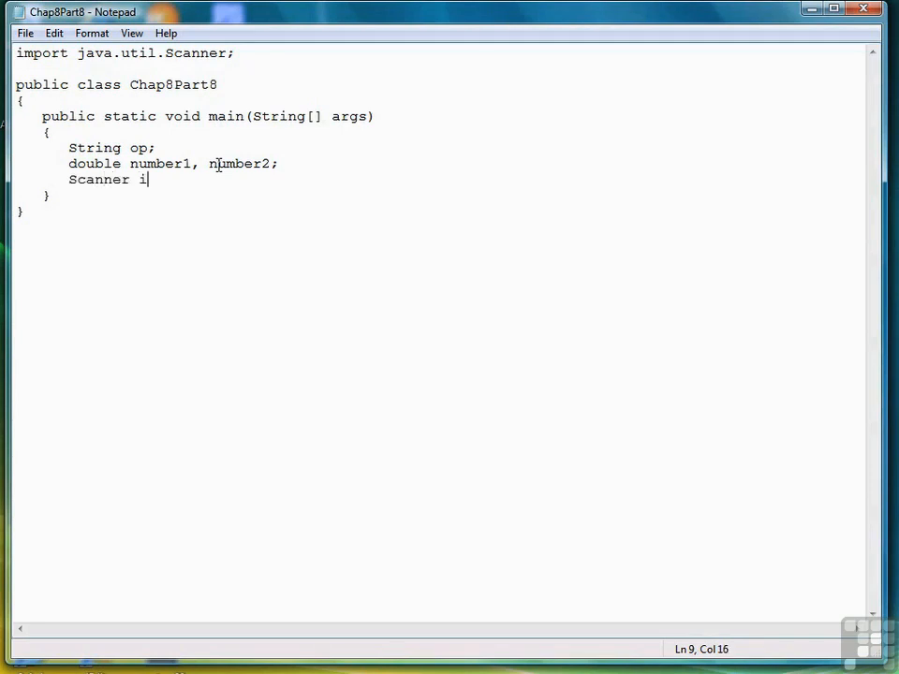
type("nput")
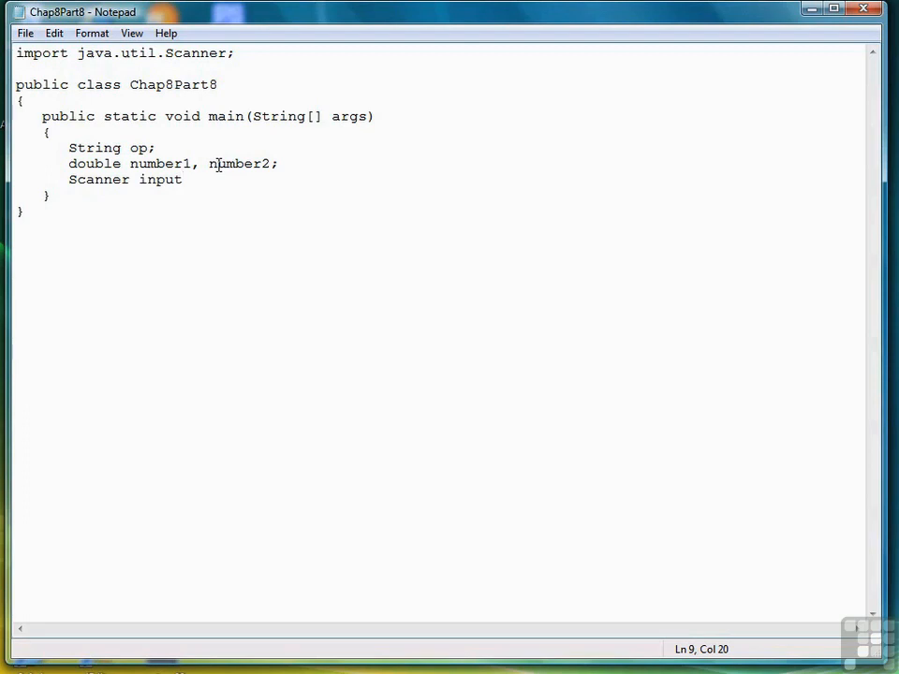
type("Op = new Scanner(System.in);")
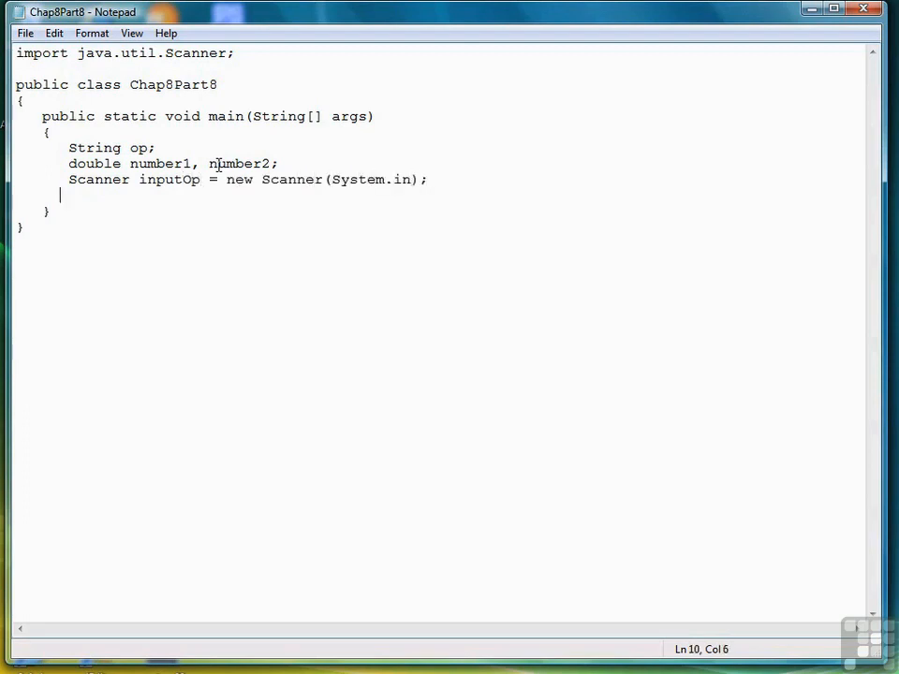
type("Scanner input")
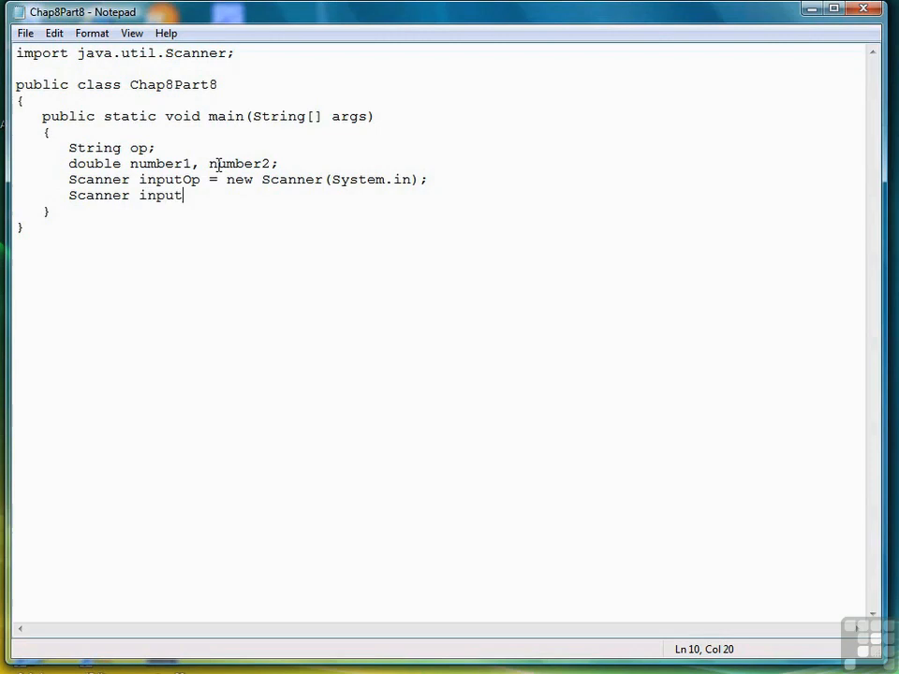
type("Number = new Scanner")
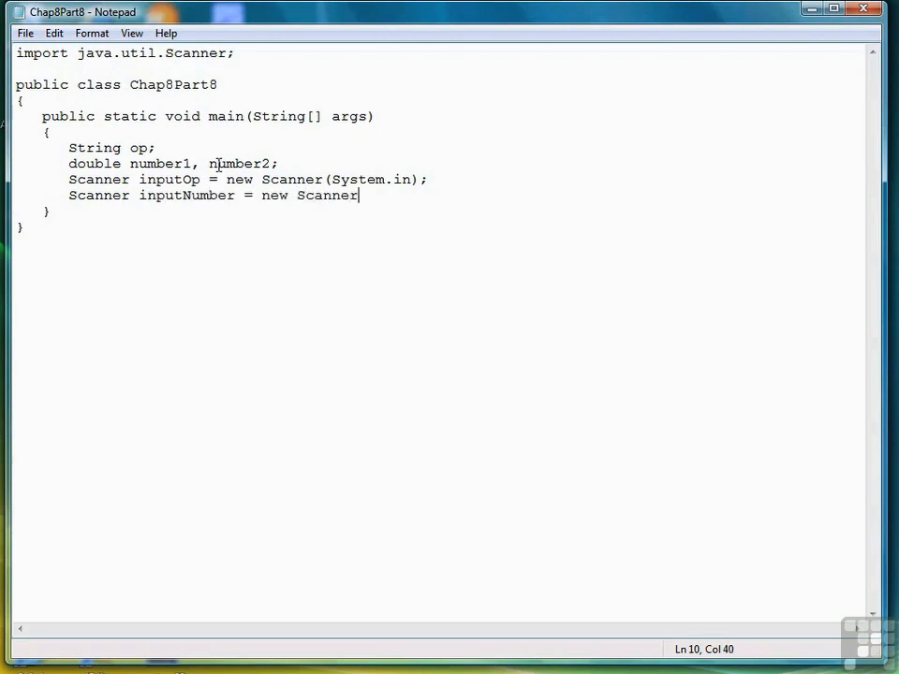
type("(")
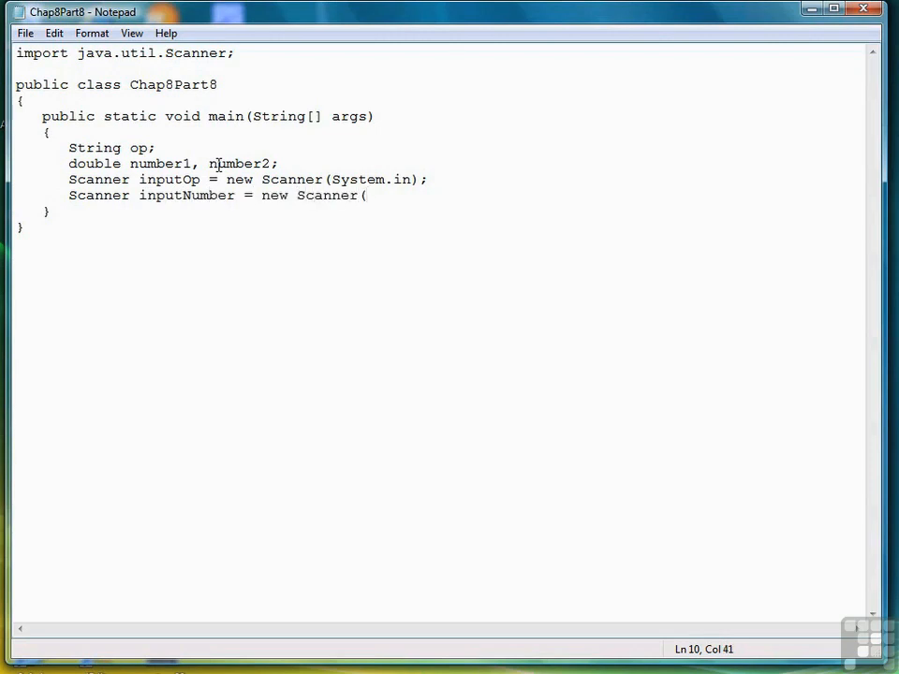
type("Sys")
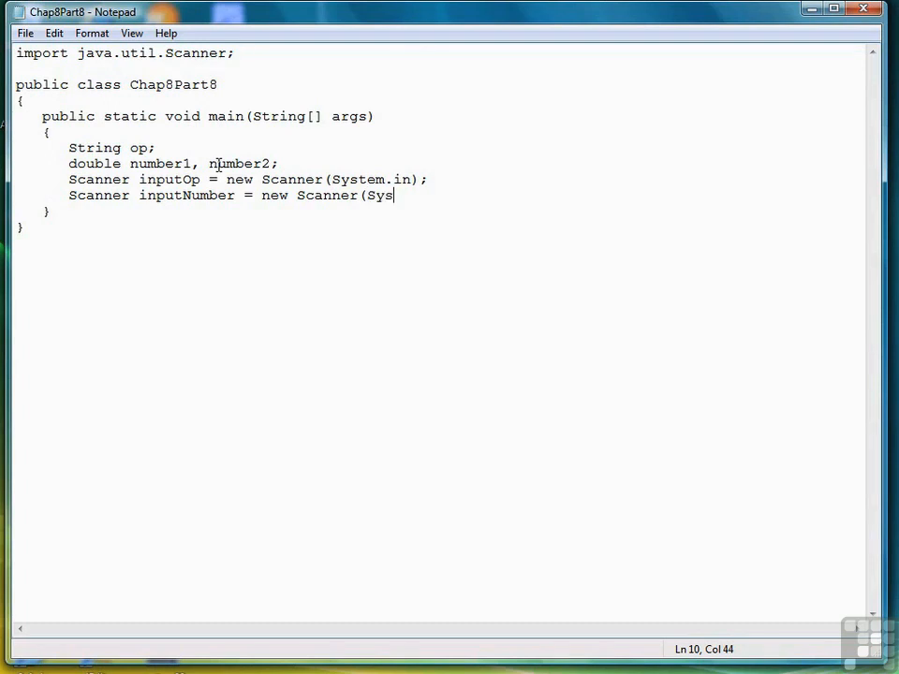
type("tem")
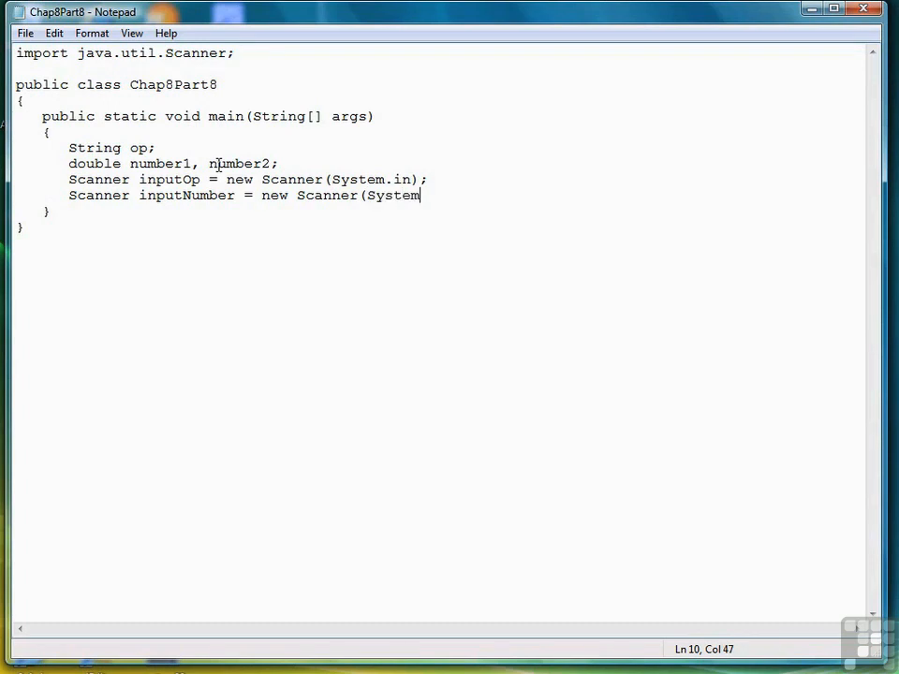
type(".in);")
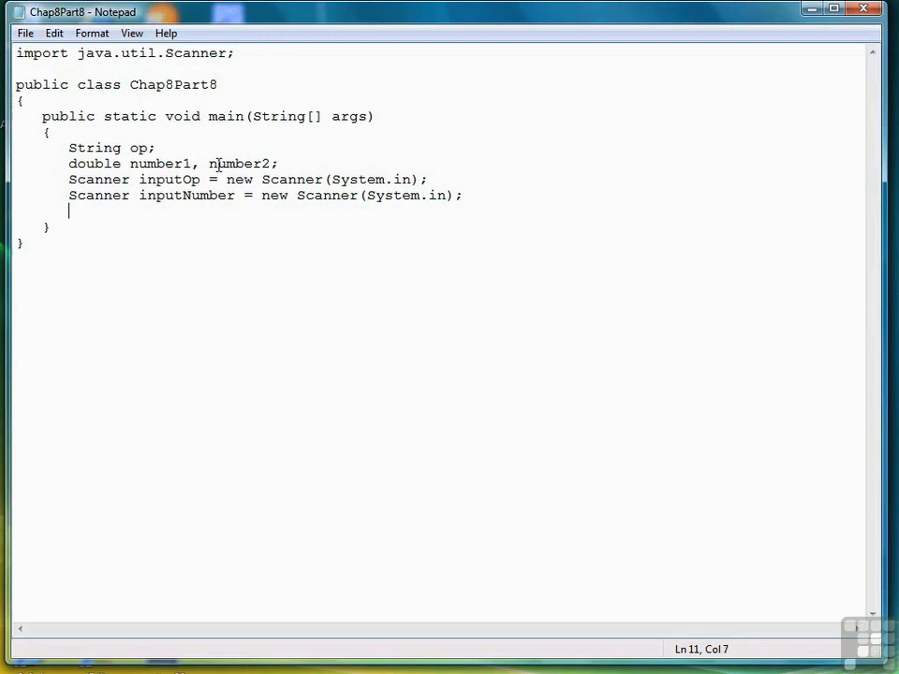
- Prompt for the first and second numbers and read them into number1, number2 with inputNumber.nextDouble()
type("System.out")
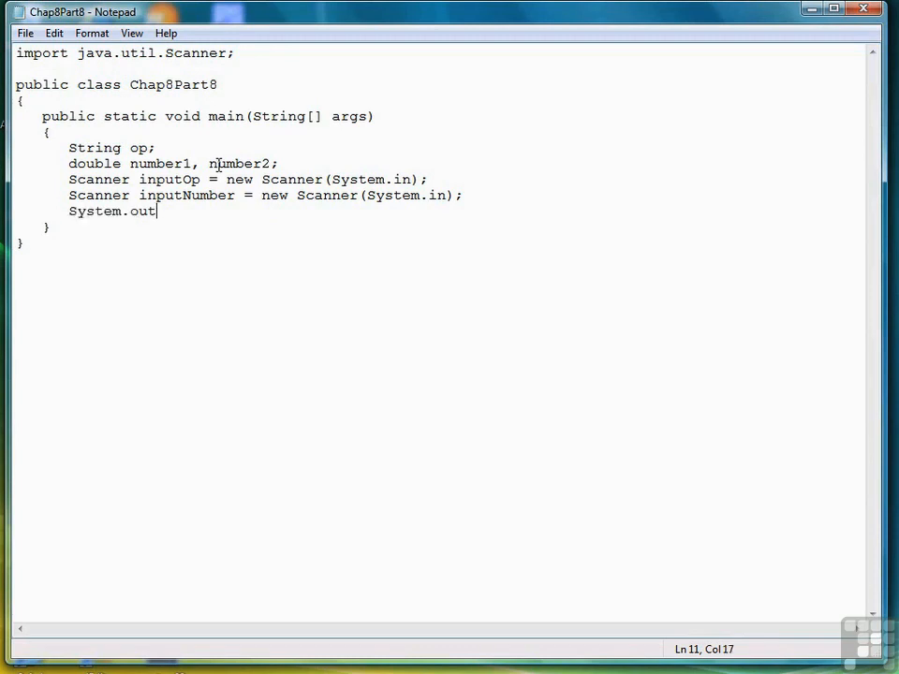
type(".print(\"Ent")
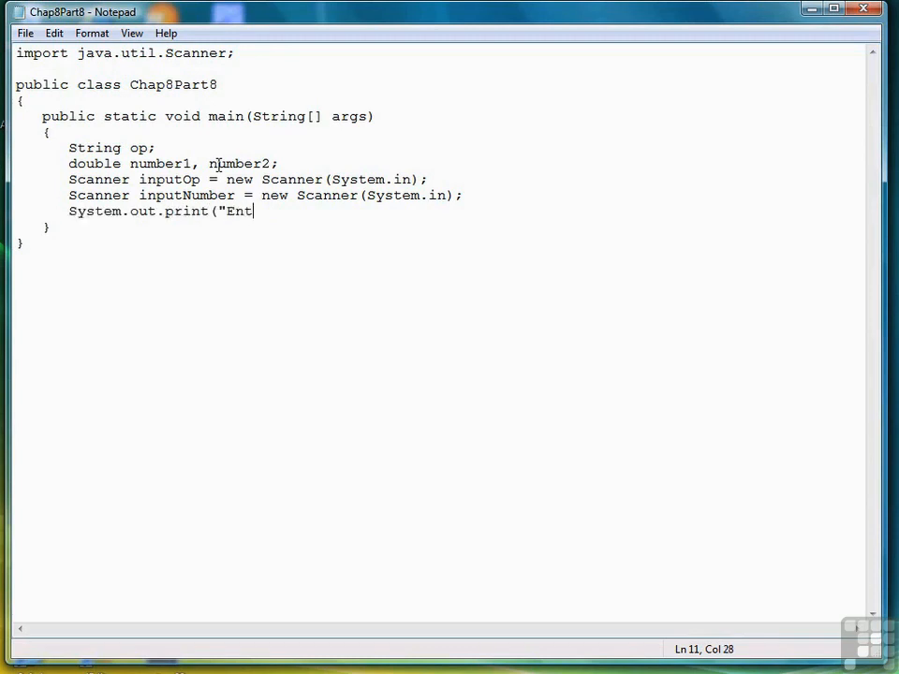
type("er the first number: );")
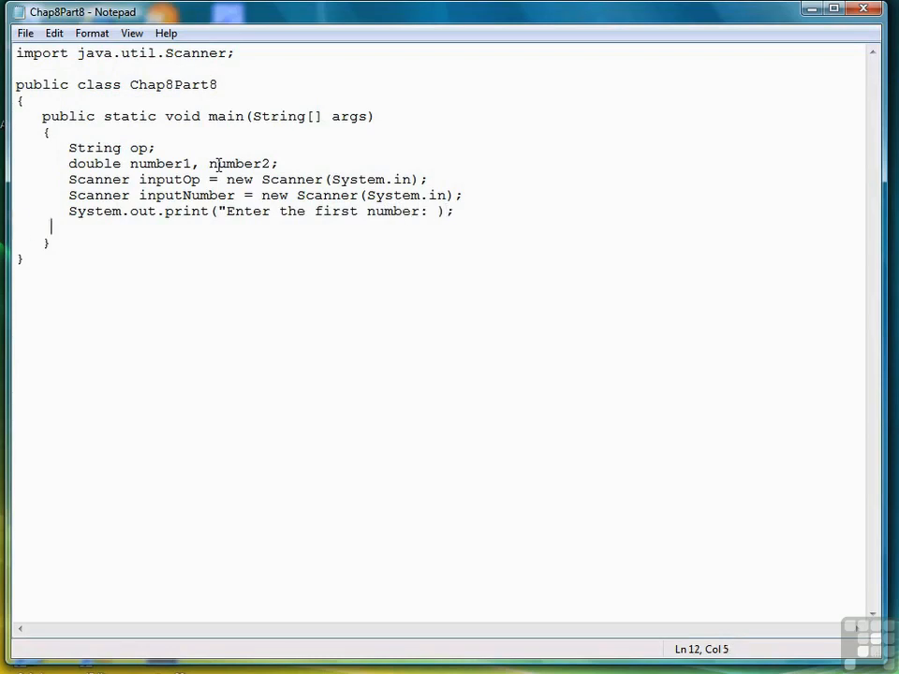
type("number1 =")
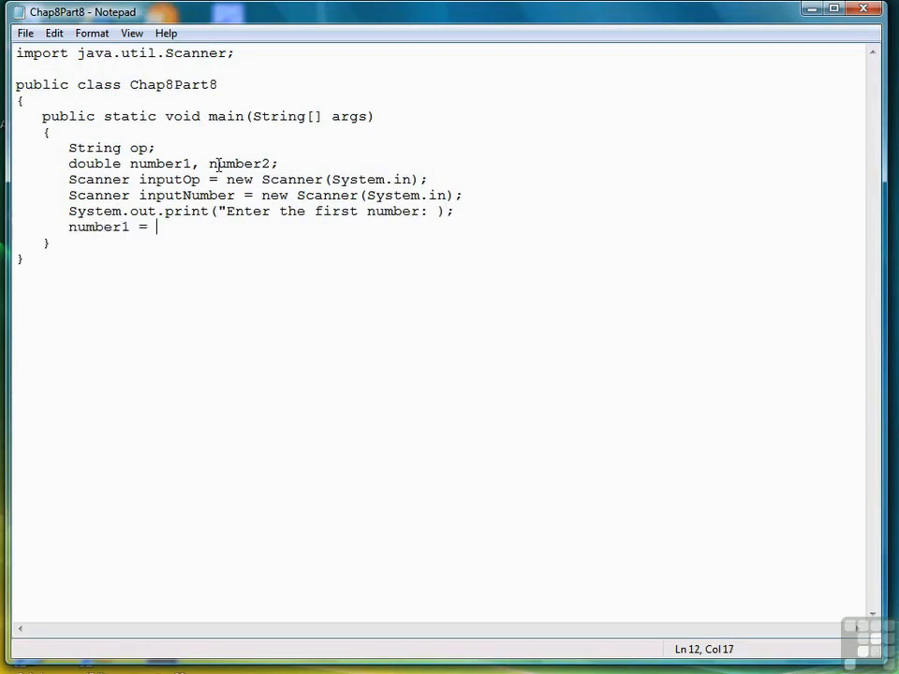
type("inputN")
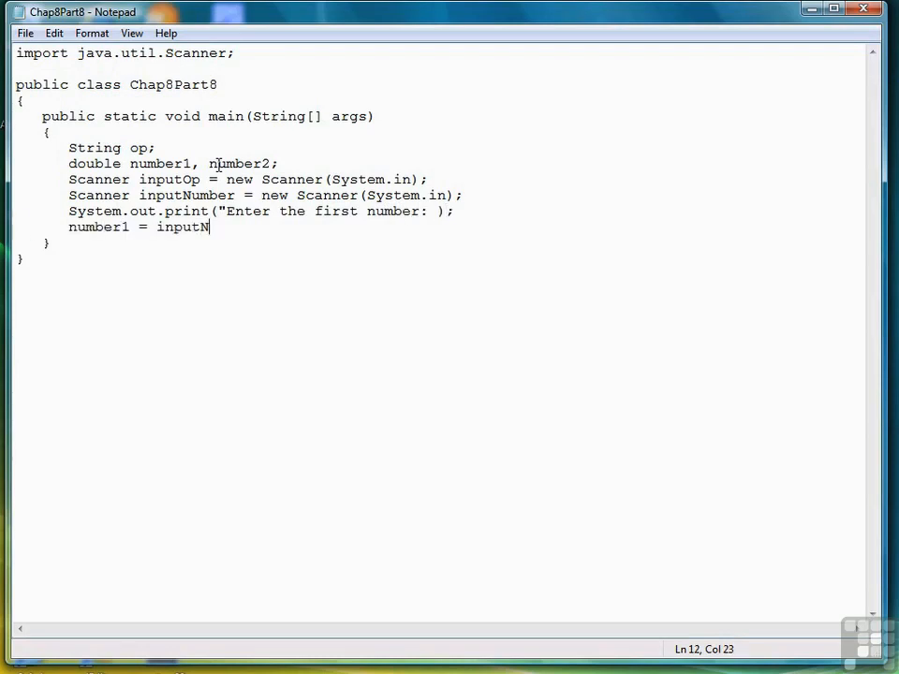
type("umber.nex")
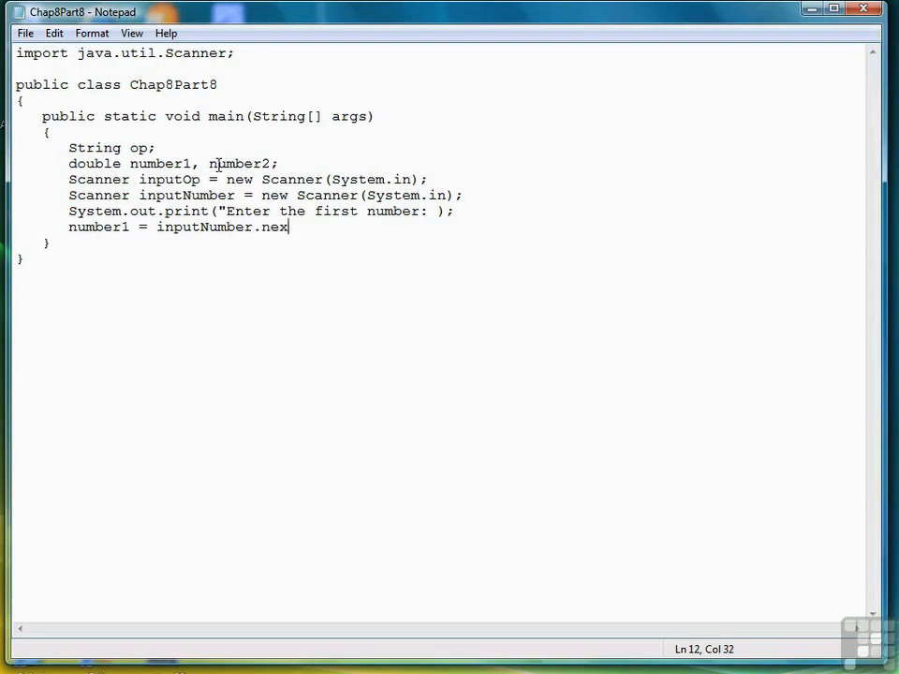
type("tDouble();")
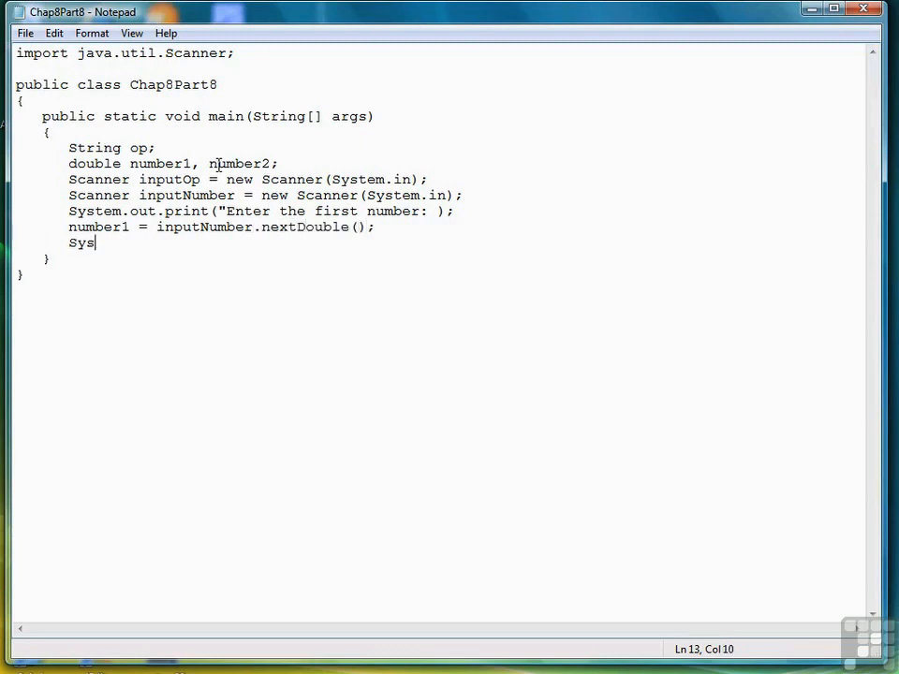
type("tem.out.p")
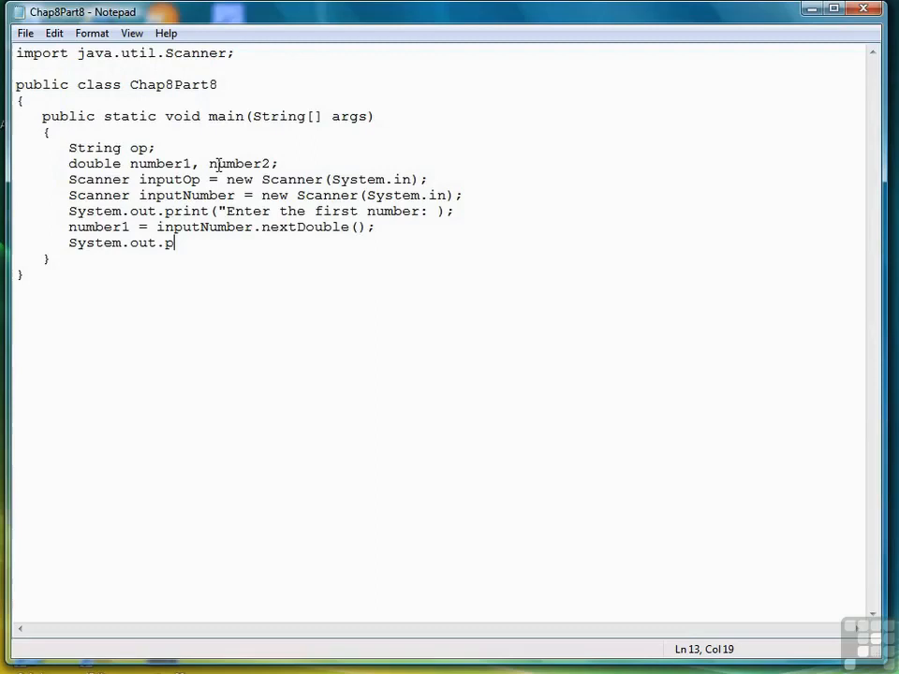
type("rint(\"Enter the second number: );")
type("number2")
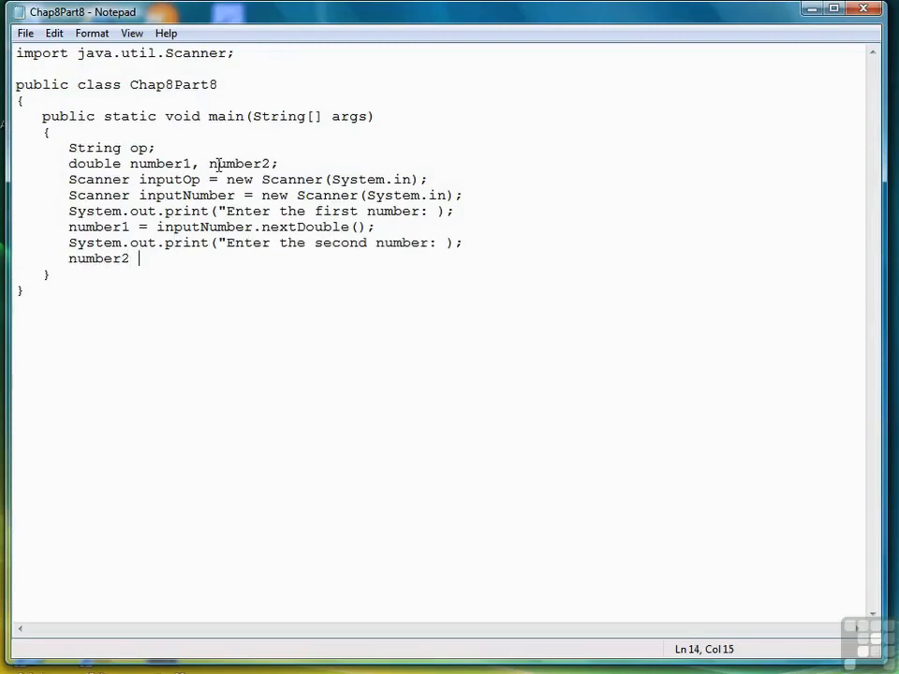
type("= inputNumber.nextDouble();")
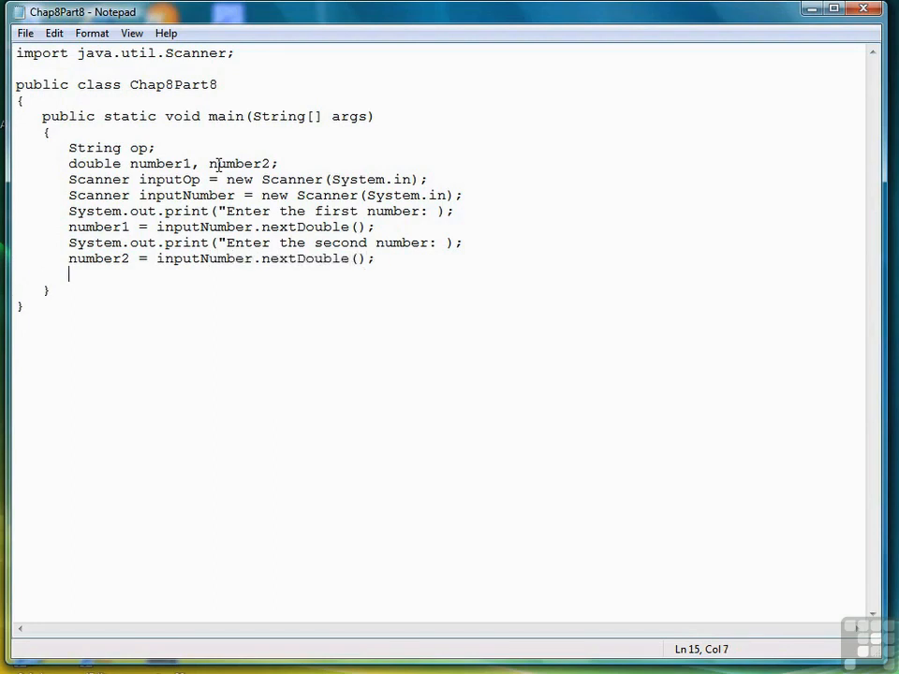
- Prompt "Enter the operator: " and read op with inputOp.next()
type("System.out.")
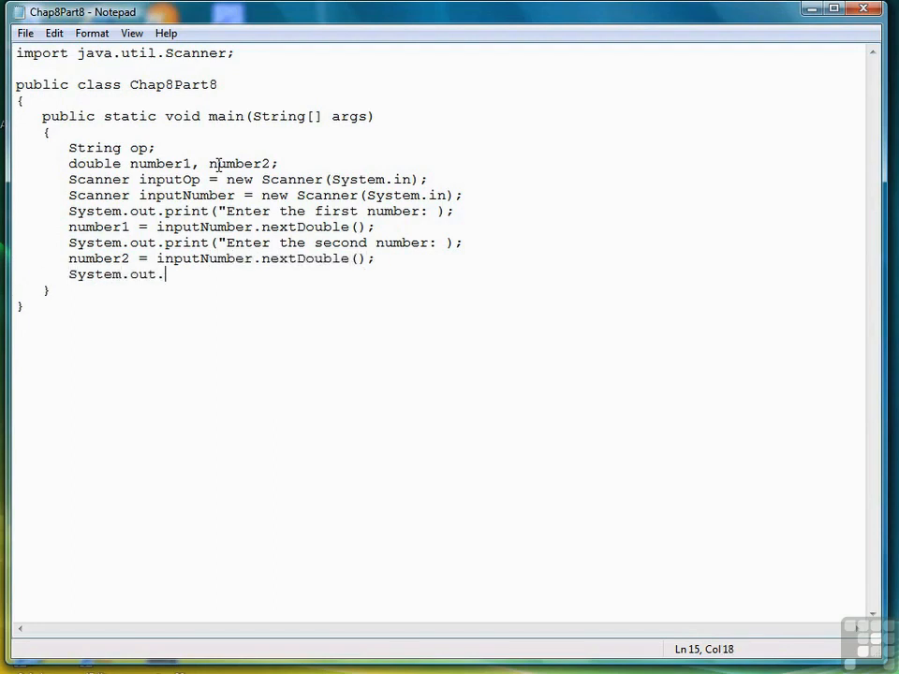
type("print(\"Enter the operator: \");")
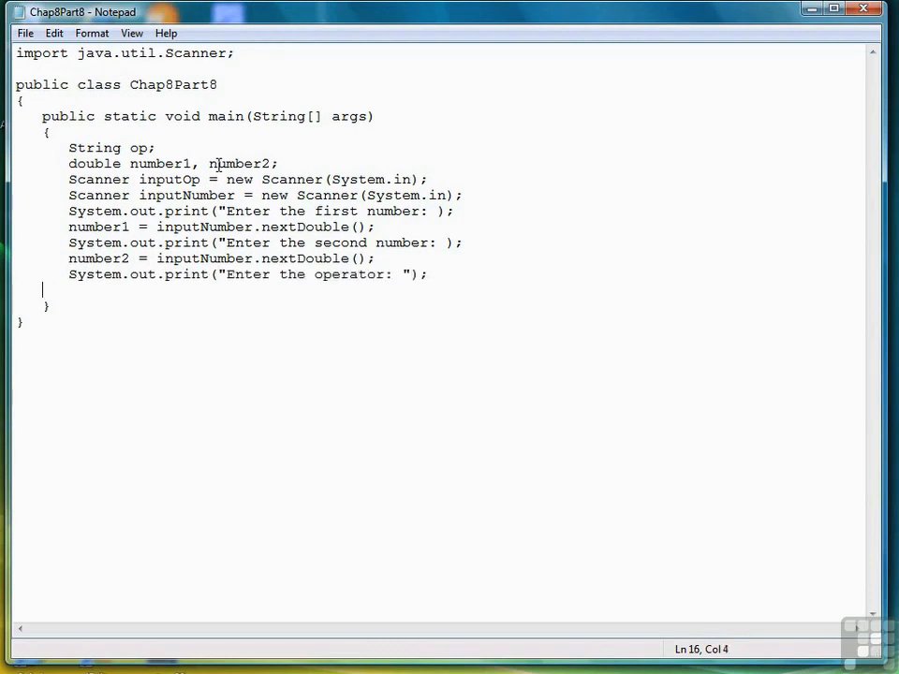
type("op = inp")
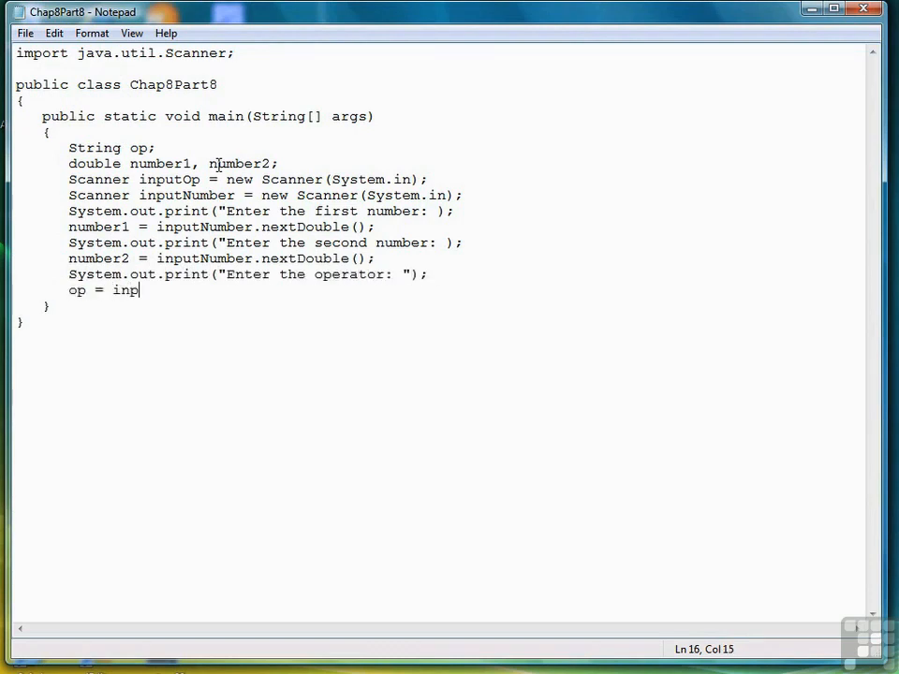
type("utOp.next();")
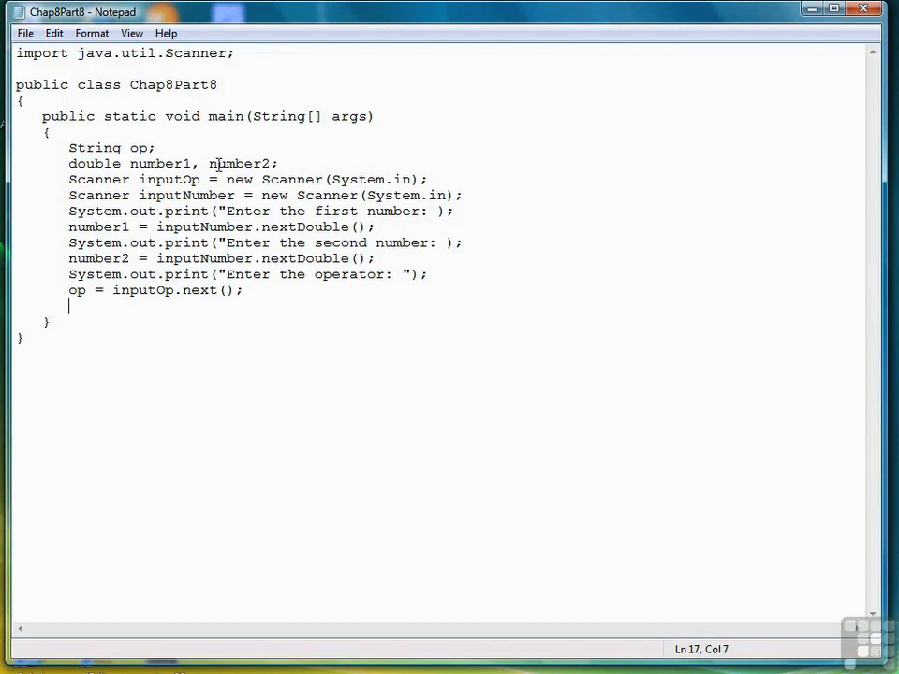
- Write the if and else-if branches printing number1 + number2 and number1 - number2 for "+" and "-"
type("if")
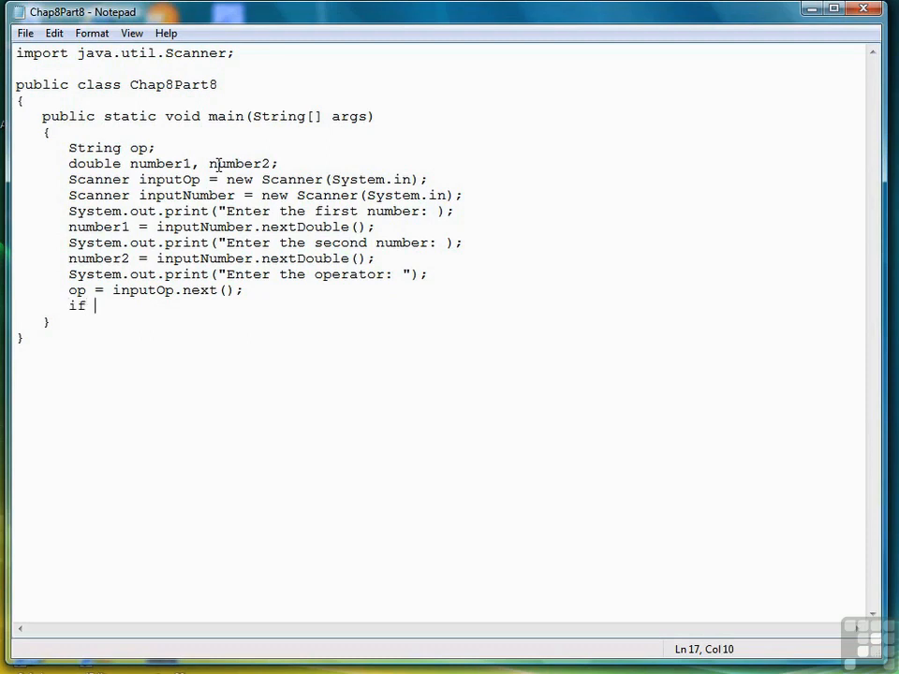
type("(op.equals")
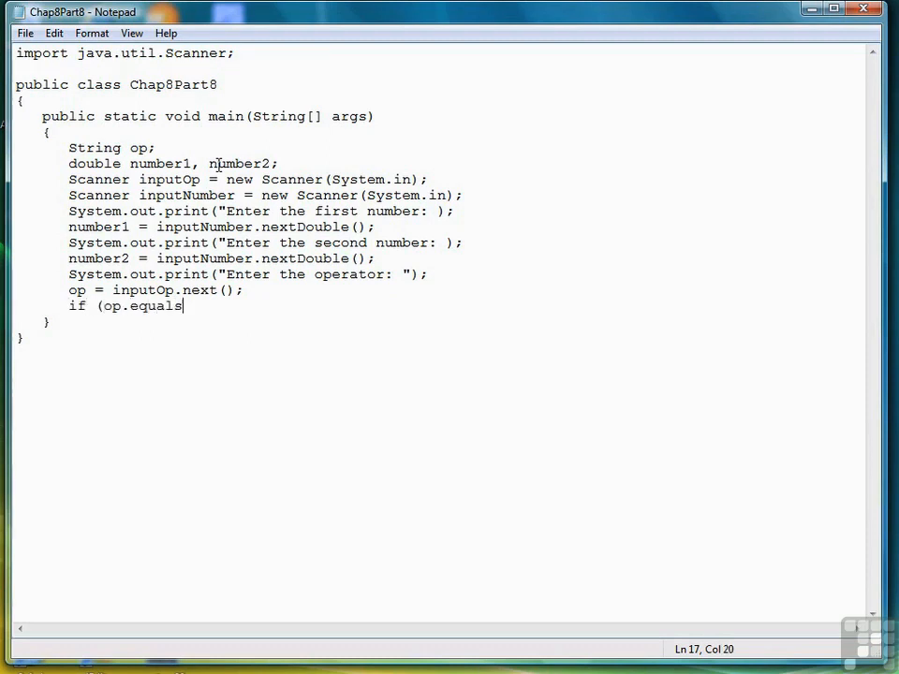
type("(\"+\"))")
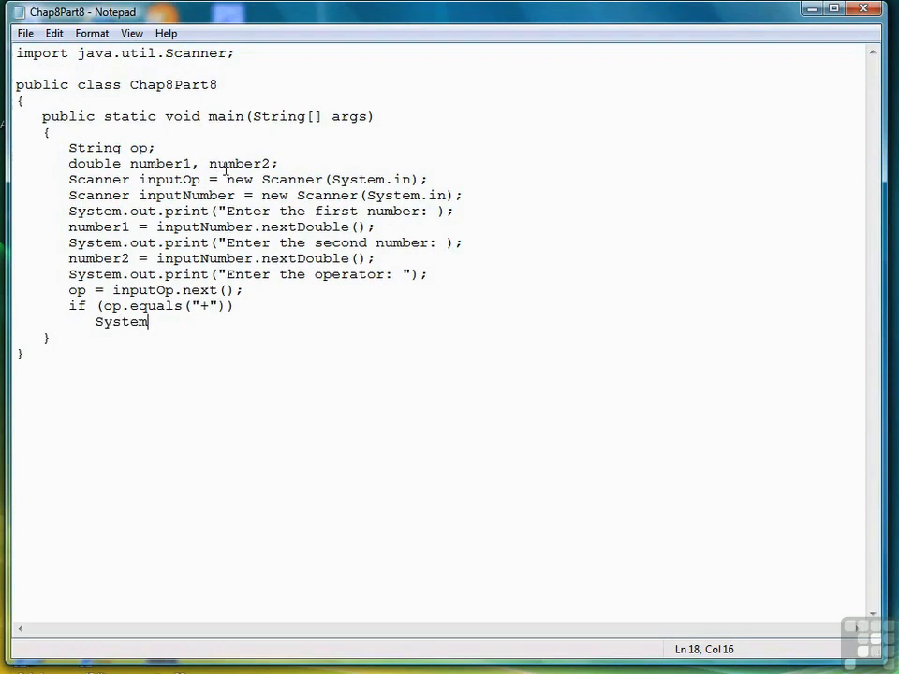
type(".out.print1")
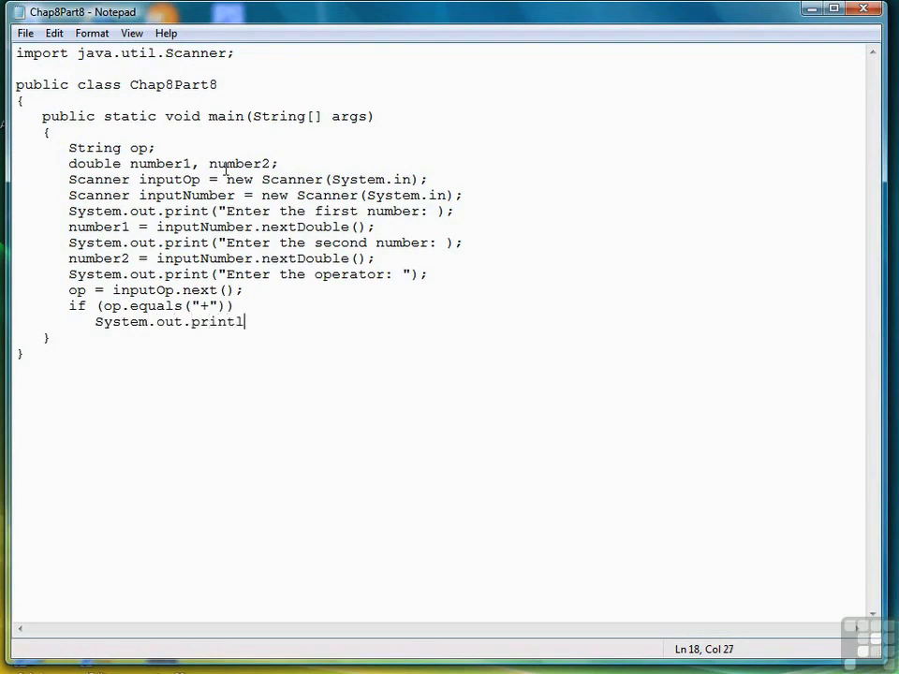
type("n(number1 + number2);")
type("el")
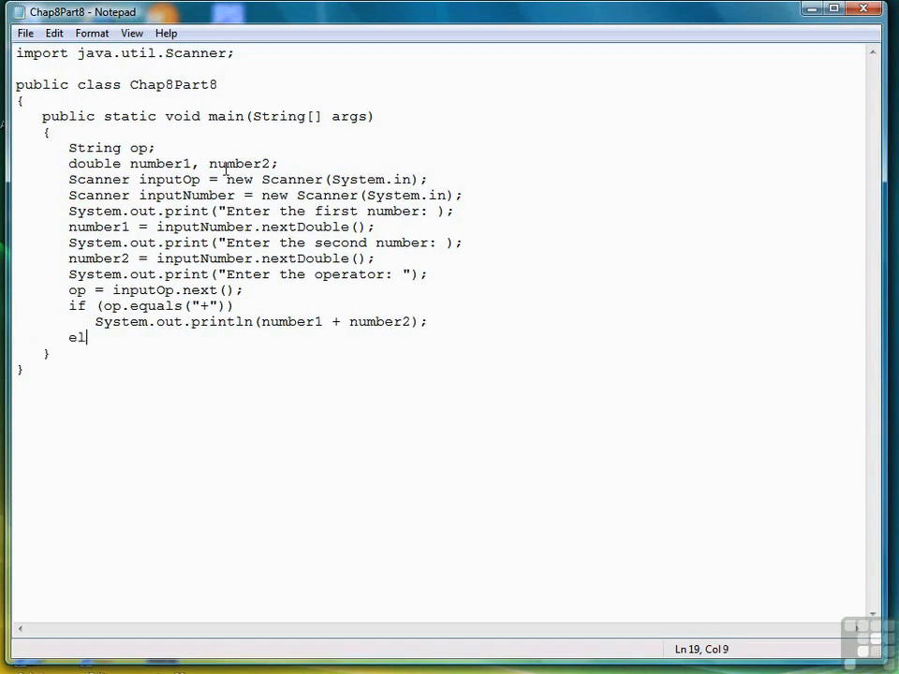
type("se if (op.equals(\"-")
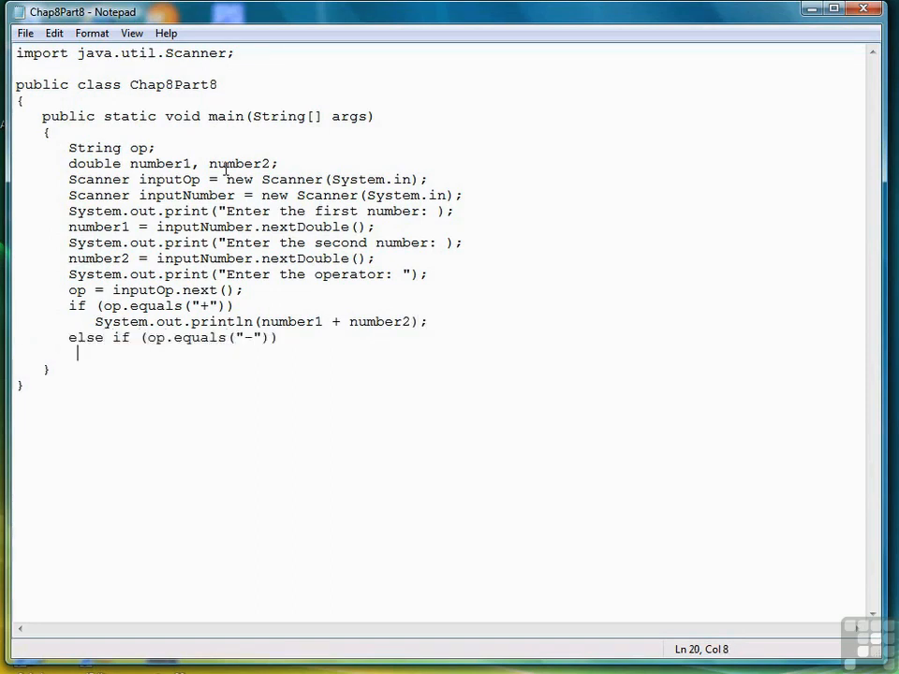
type("System.out.println(number1")
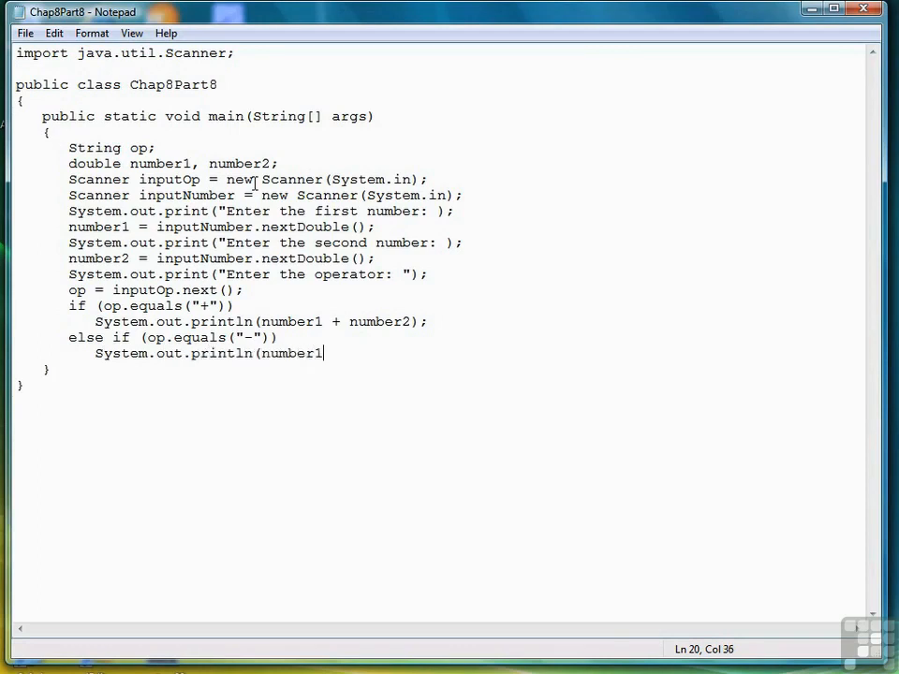
type("- number2);")
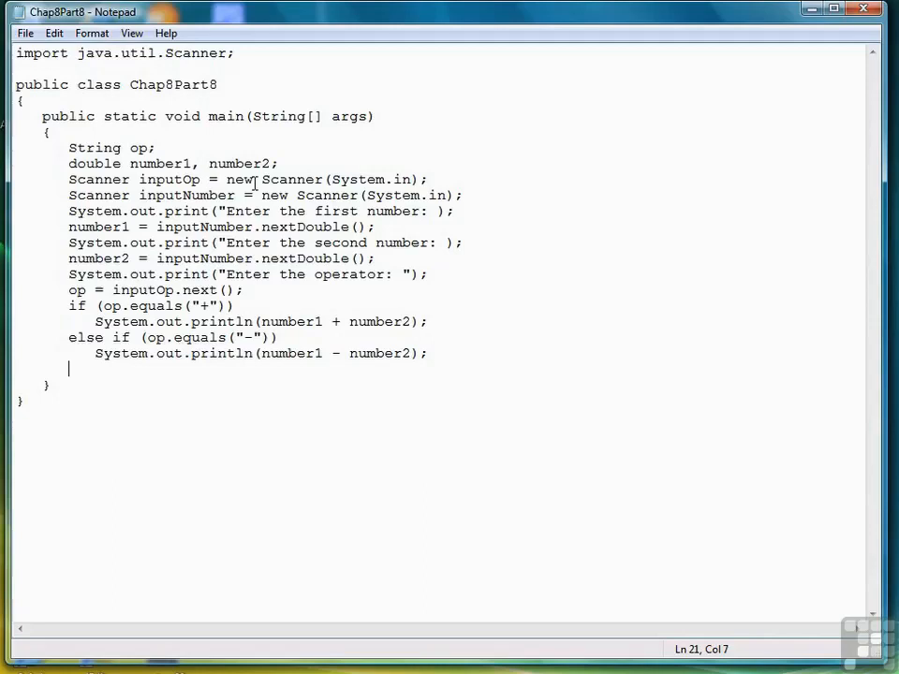
- Add the else-if branch printing number1 * number2 when op equals "*"
type("else if (o")
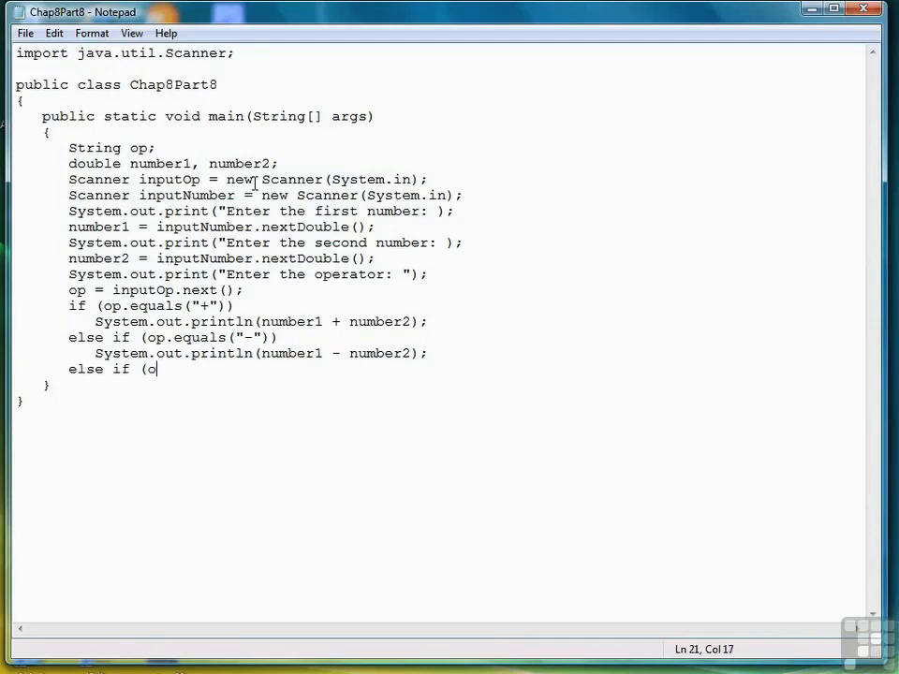
type("p.equals(\"")
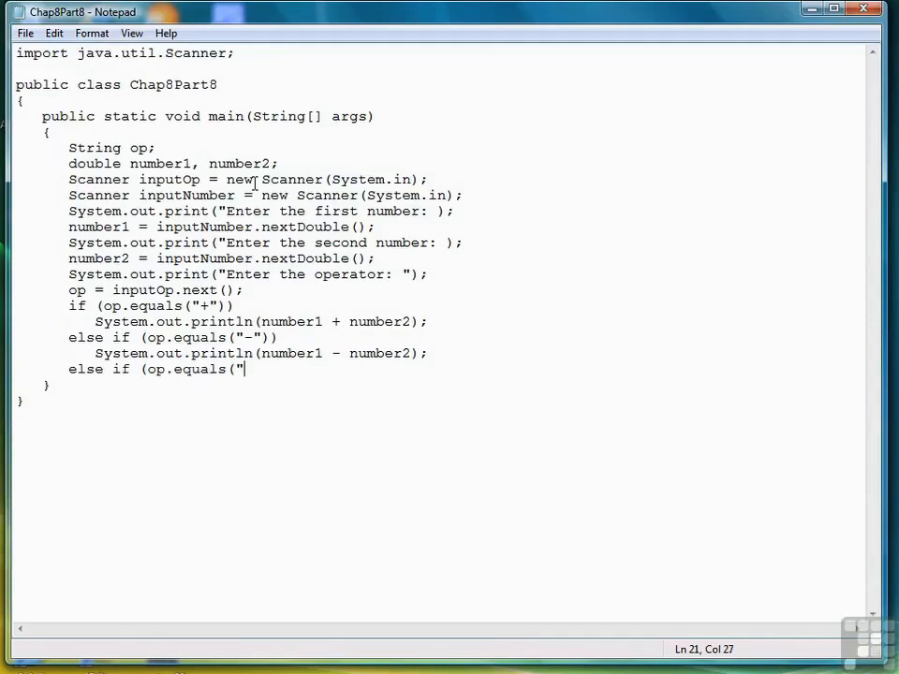
type("*\")")
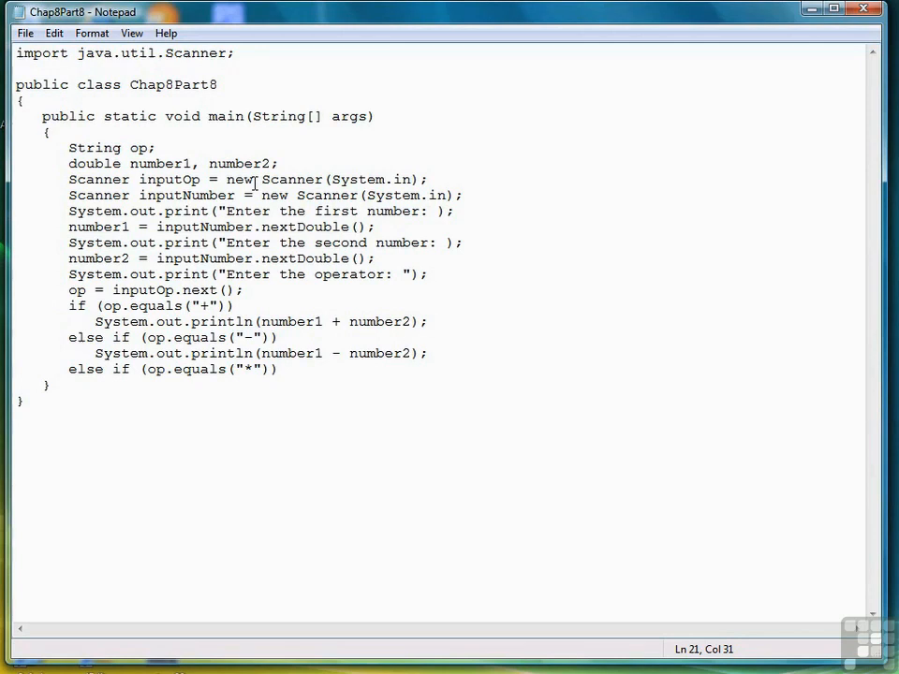
type("System.out.println(number1")
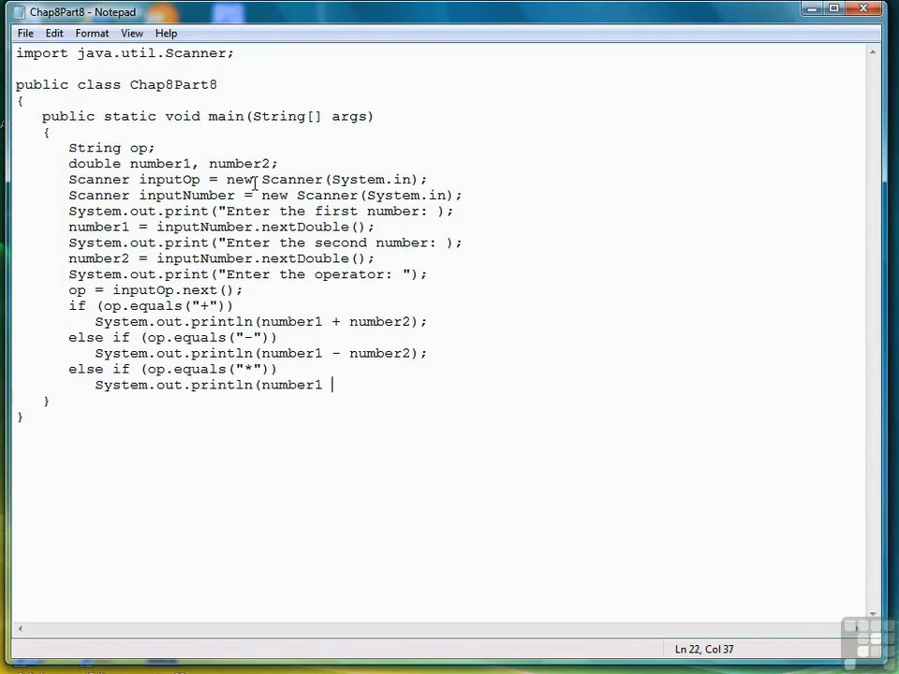
type("* number2);")
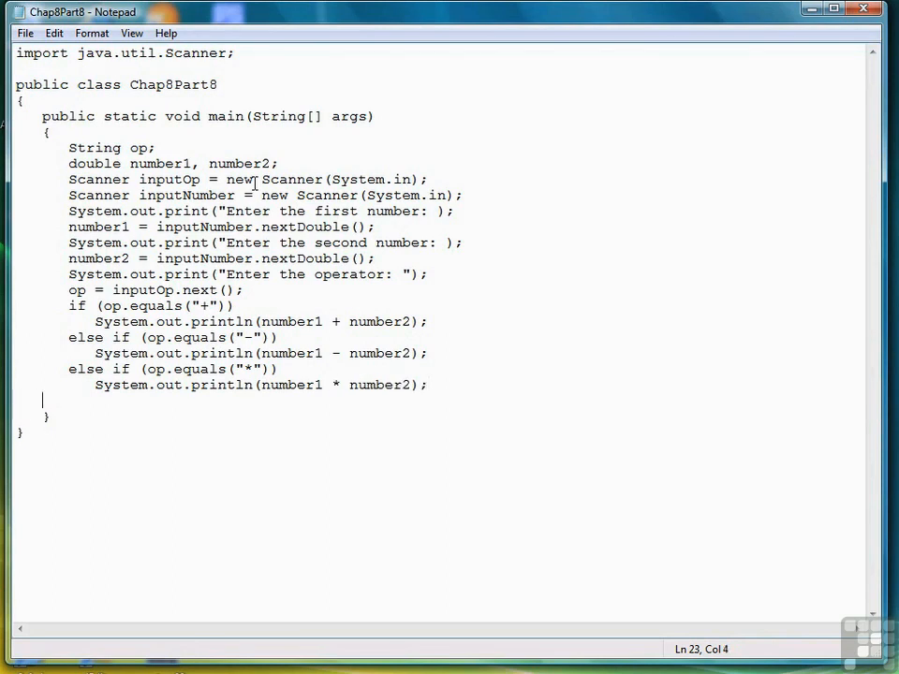
- Add the else-if branch printing number1 / number2 when op equals "/"
type("else if (")
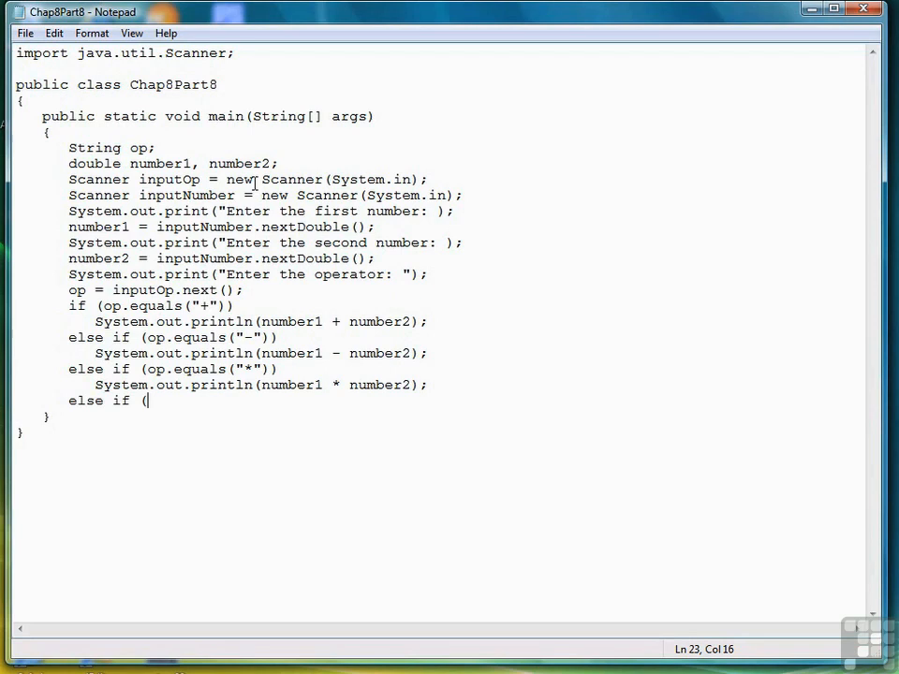
type("op.equals")
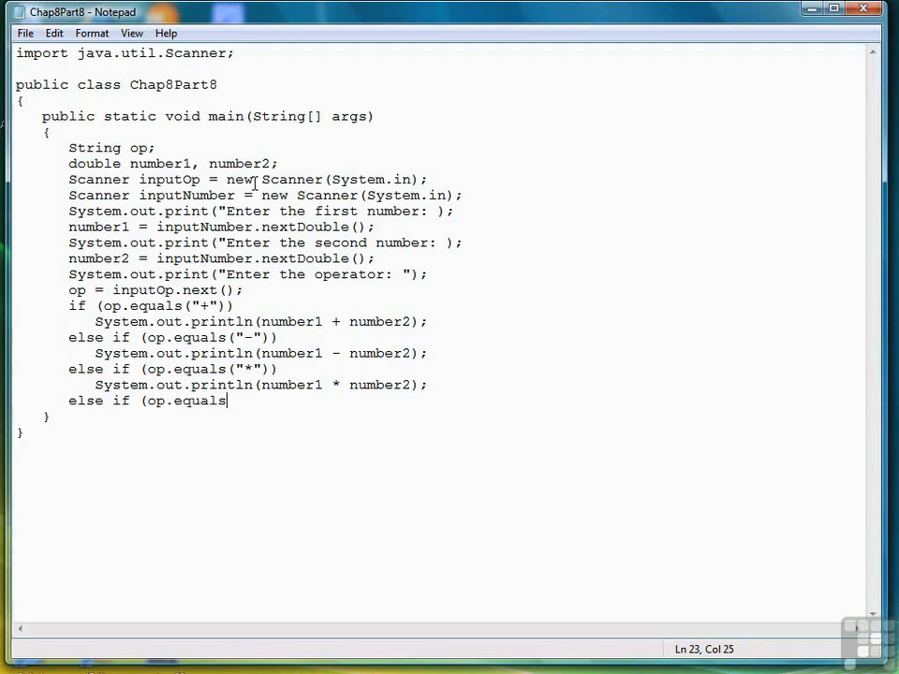
type("(\"/\"")
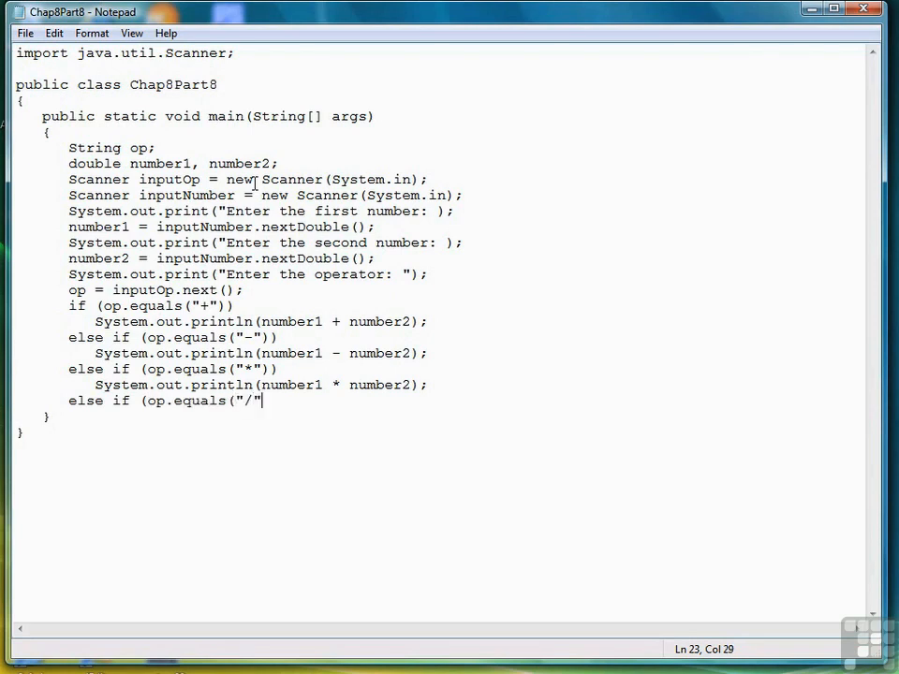
key("enter")
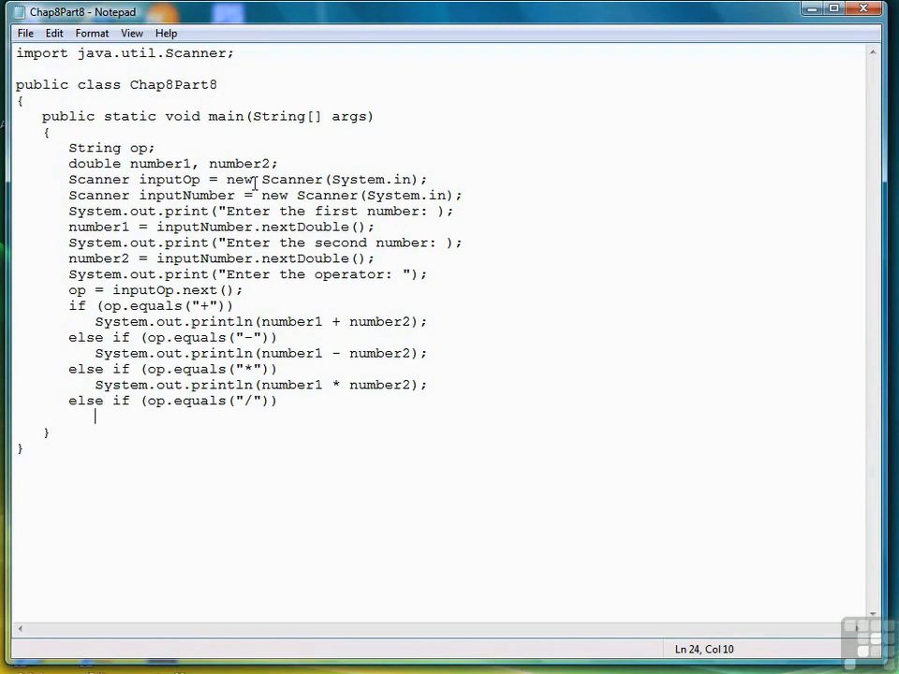
type("System.out.prin")
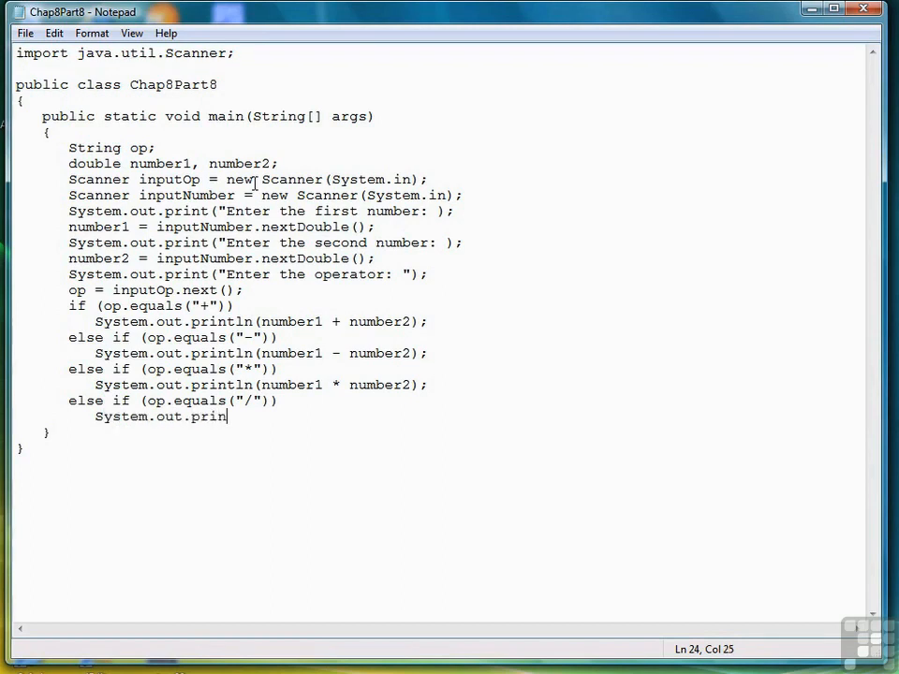
type("tln(numb")
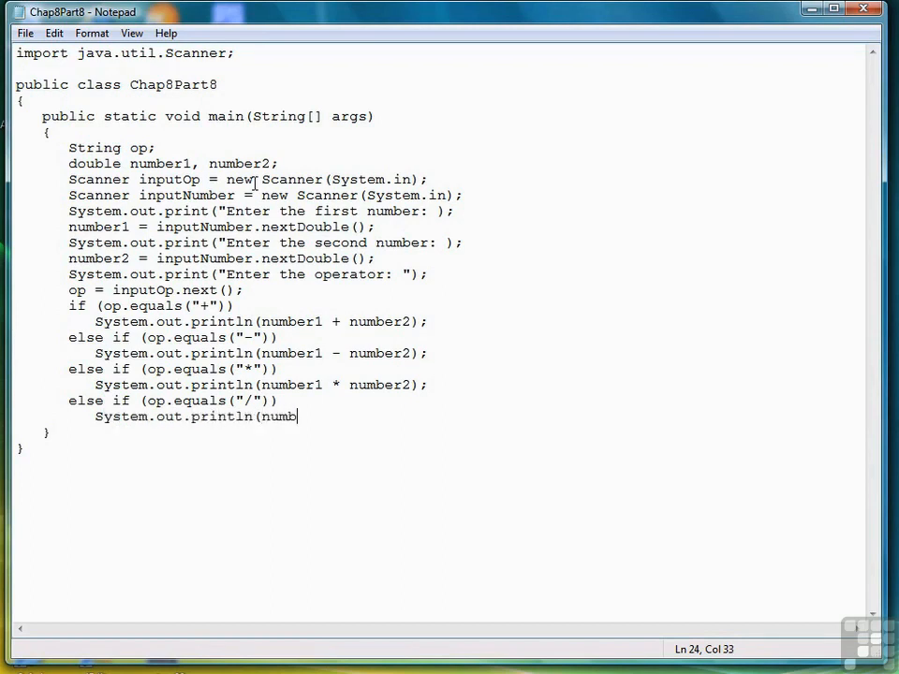
type("er1 / number")
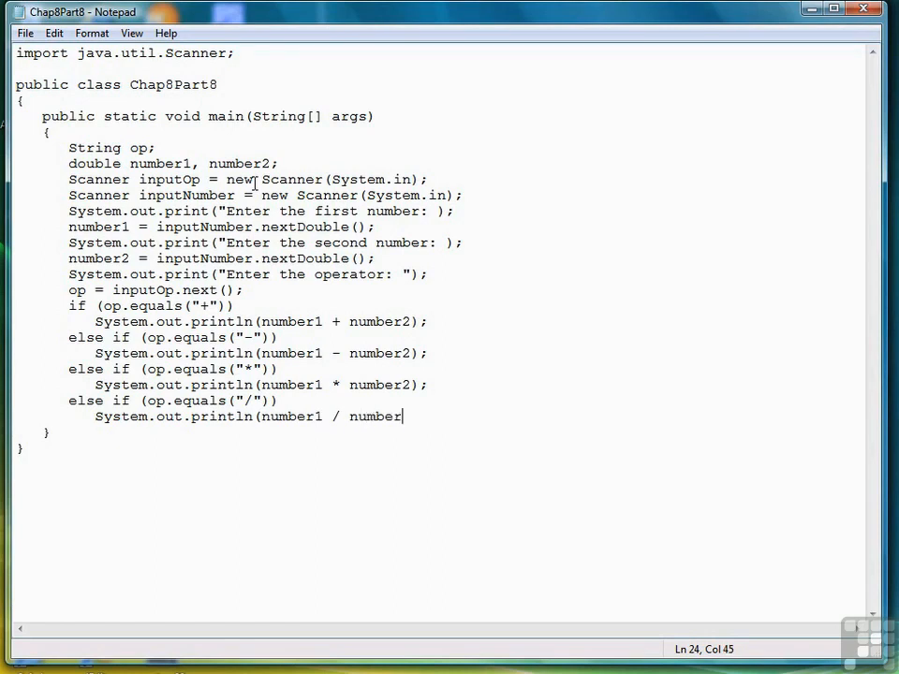
type("2);")
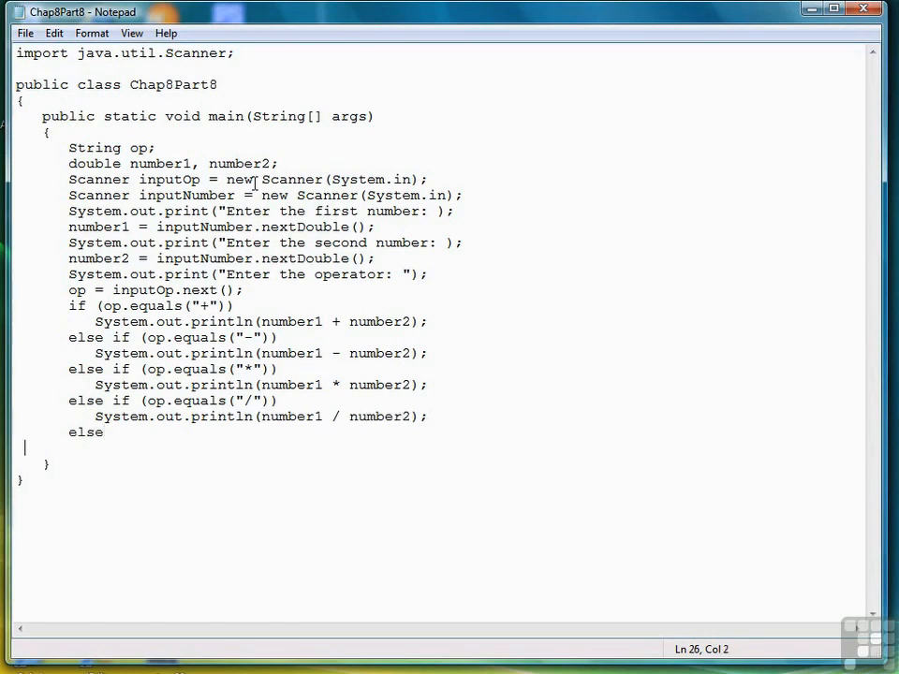
- Make the final else print "Didn't recognize operator." with System.out.println
type("System.")
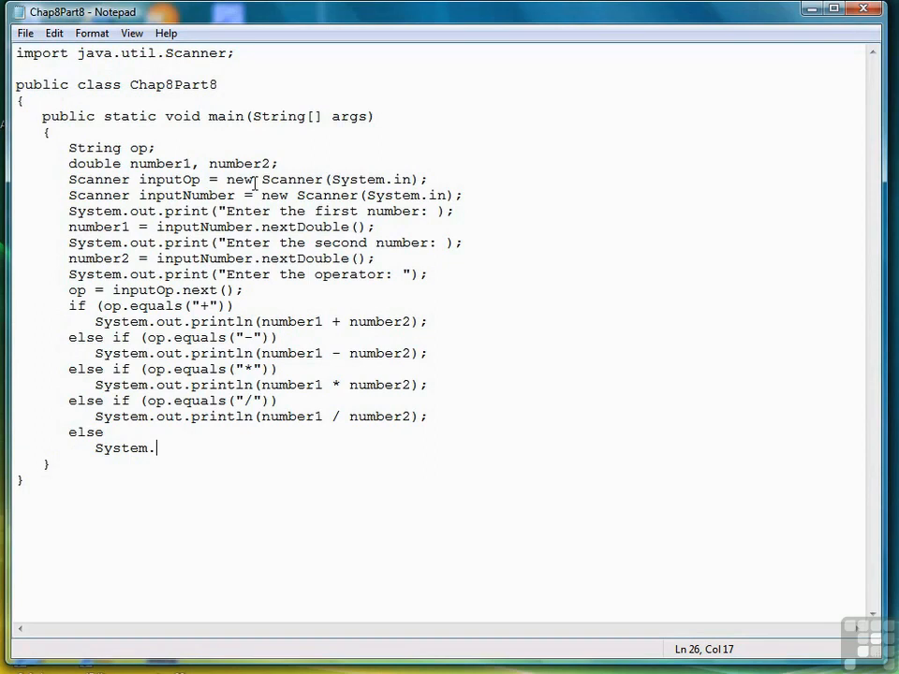
type("out.prin")
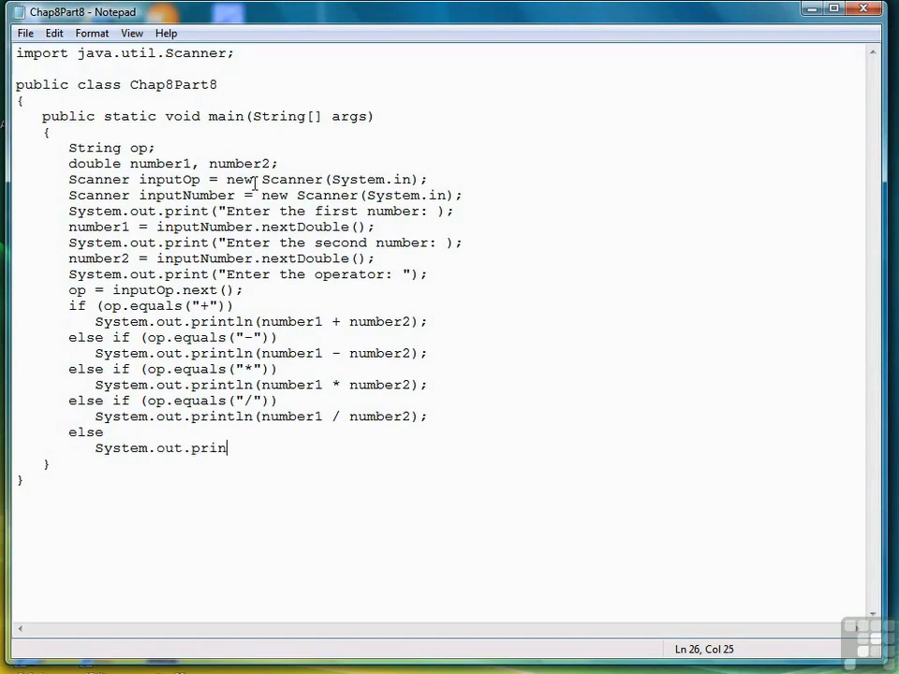
type("tln(\"Didn")
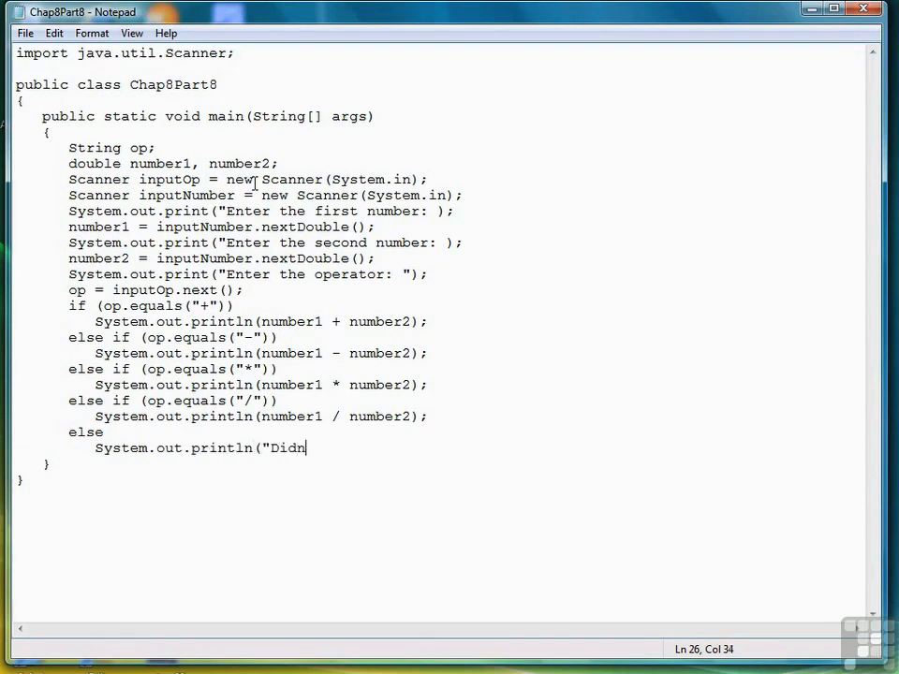
type("'t recognize operator.\");")
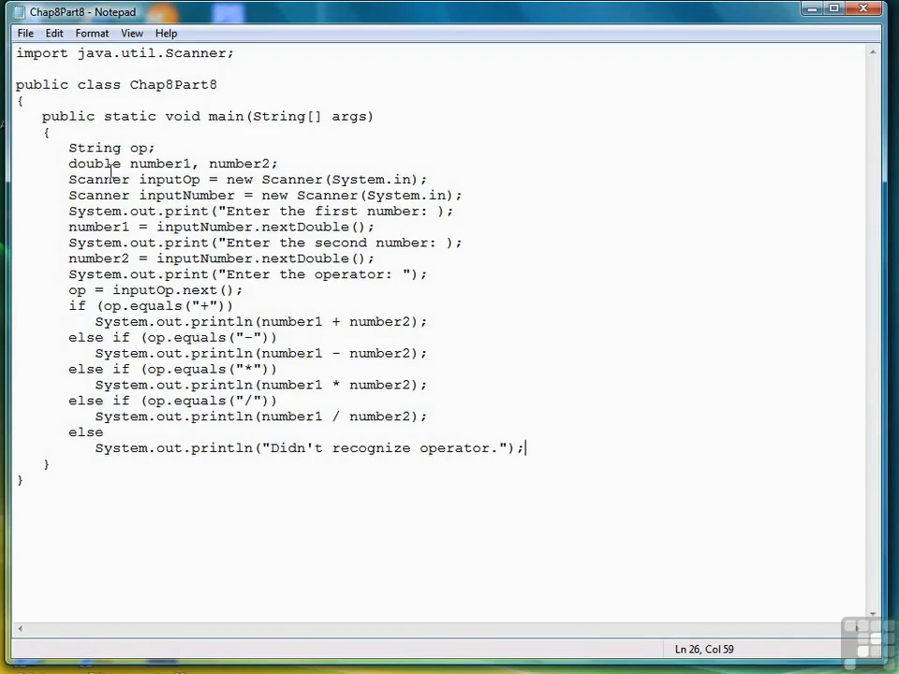
mouse_move(551, 330)
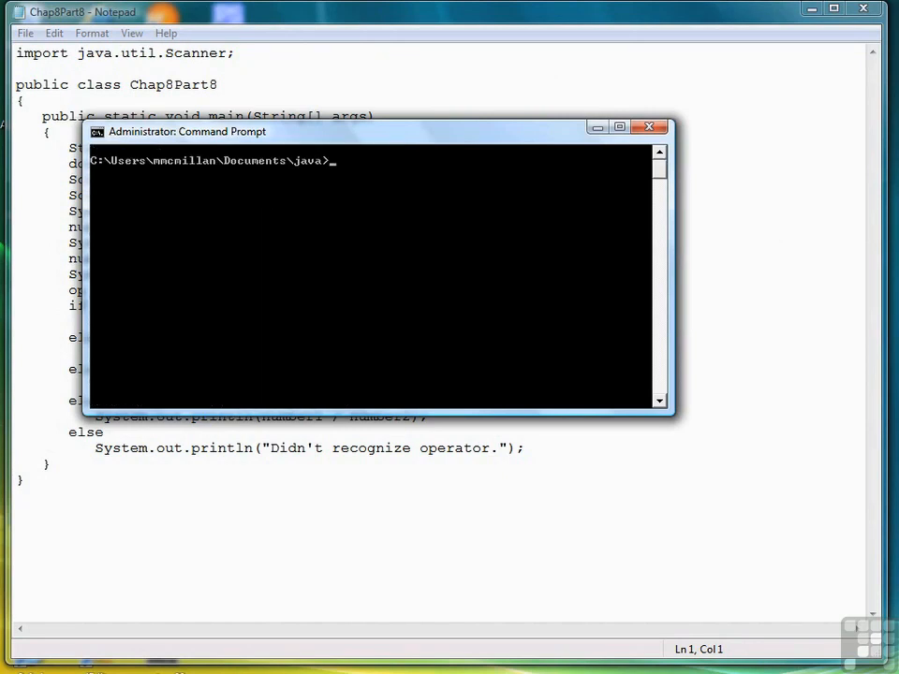
- Compile with javac Chap8Part8.java after discarding a partial command, then start java Chap8Part8
type("javac Chap")
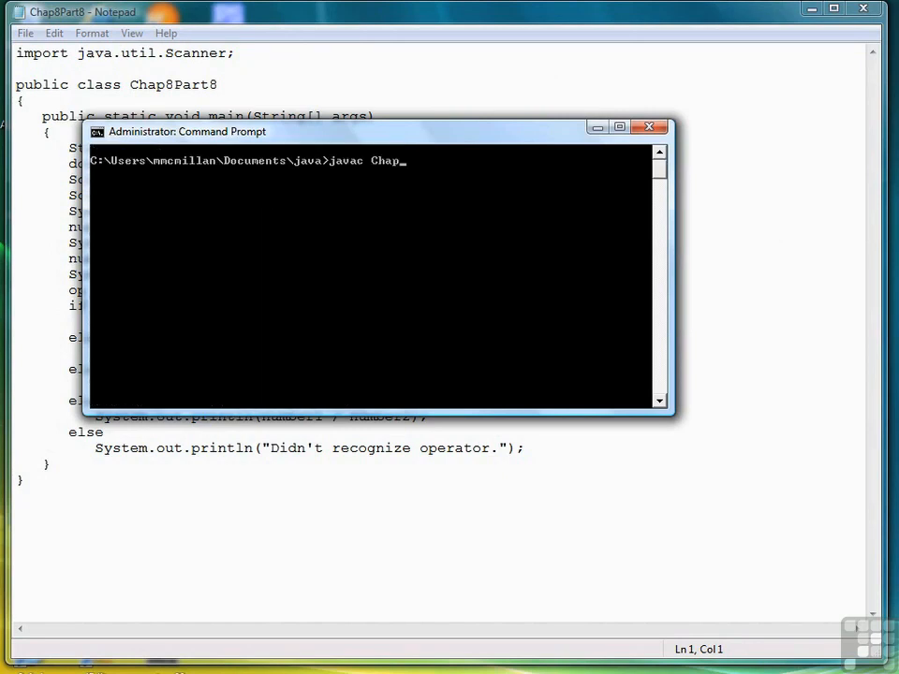
type("8Part8")
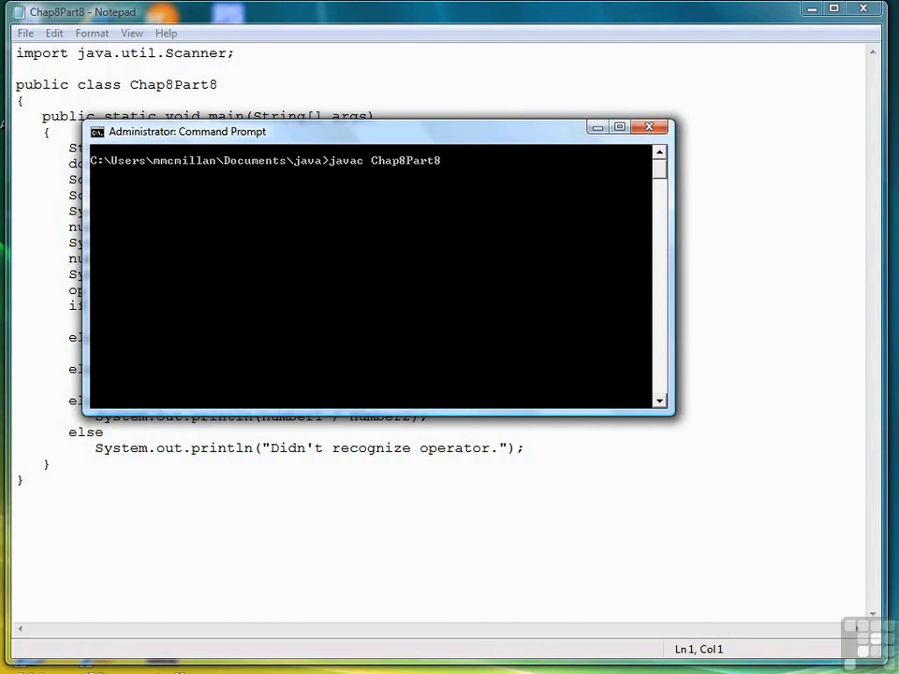
key("Return")
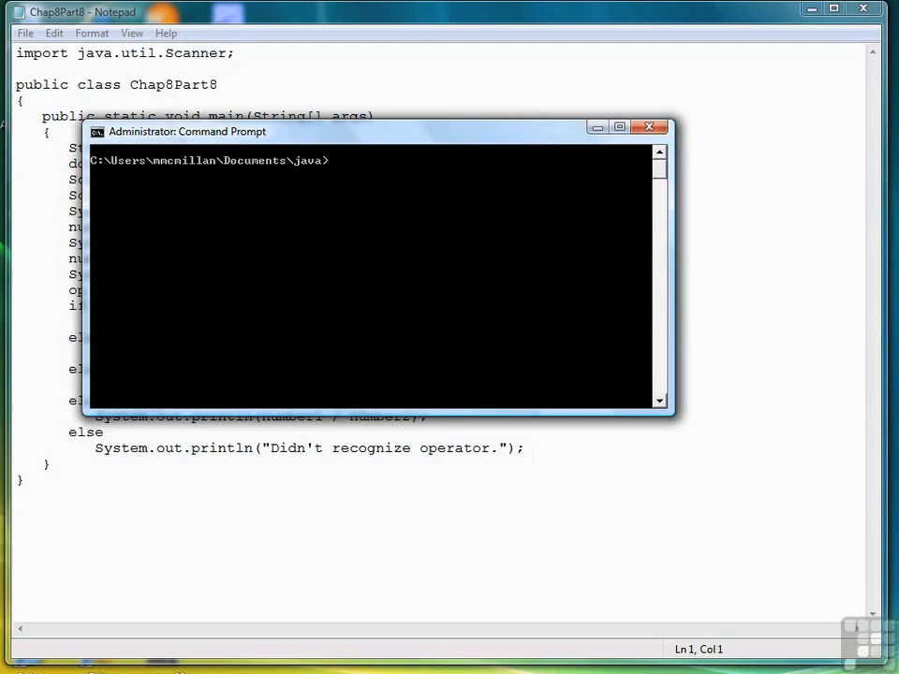
type("javac Chap8Part8.java")
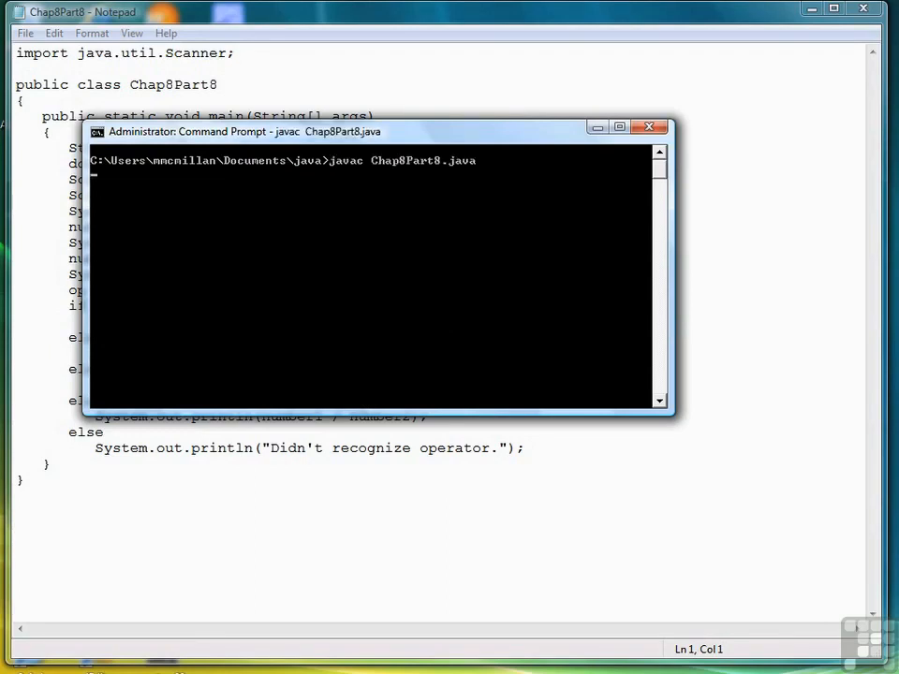
type("java C")
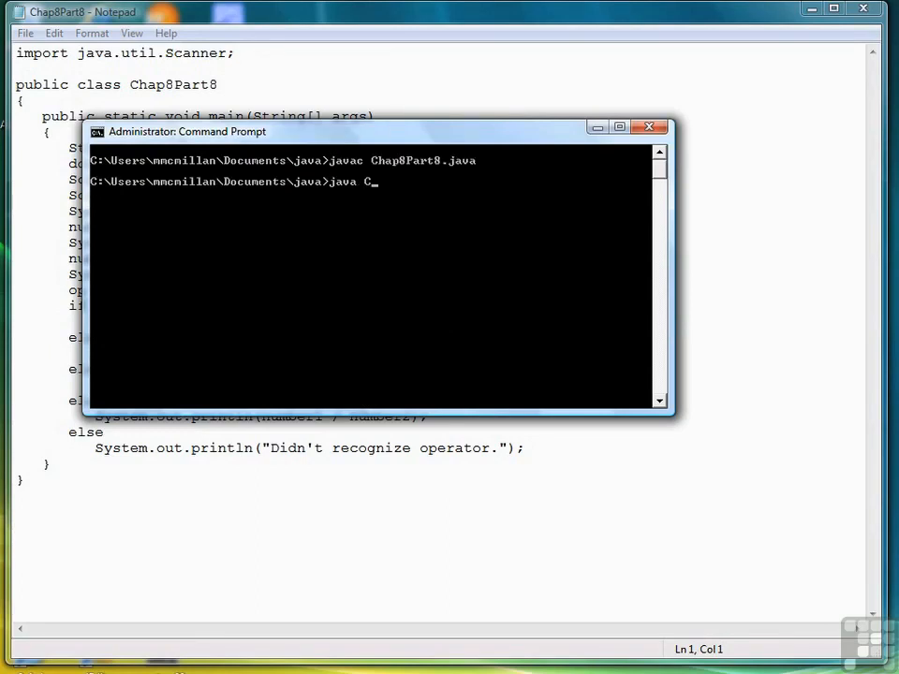
type("hap8Part8")
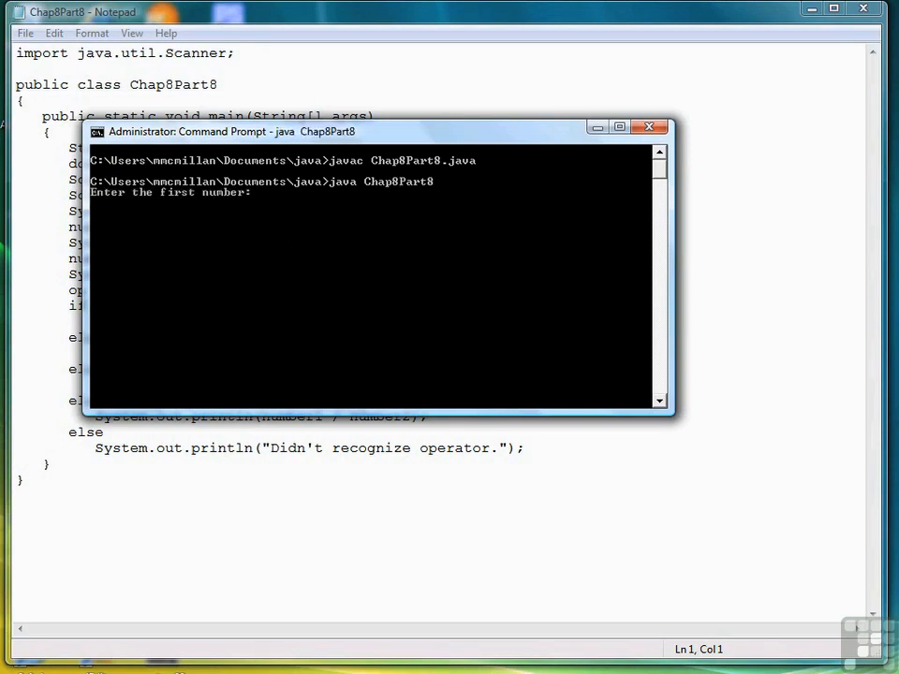
- Run test cases 2 + 3, 12 * 11 and 3.25 - 2.14, getting 5.0, 132.0 and about 1.11
type("3")
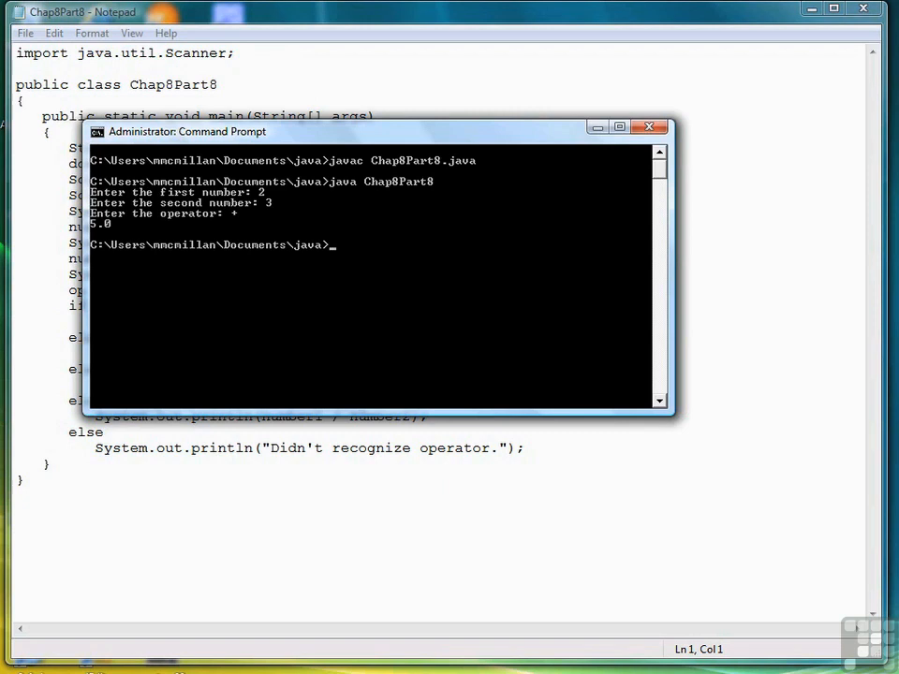
key("Return")
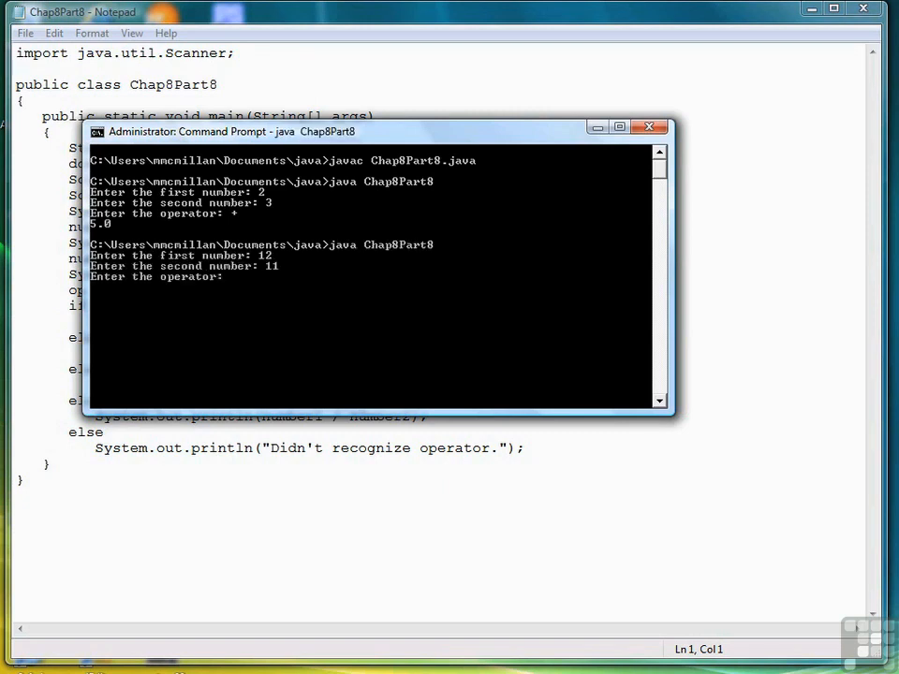
type("*")
type("3.2")
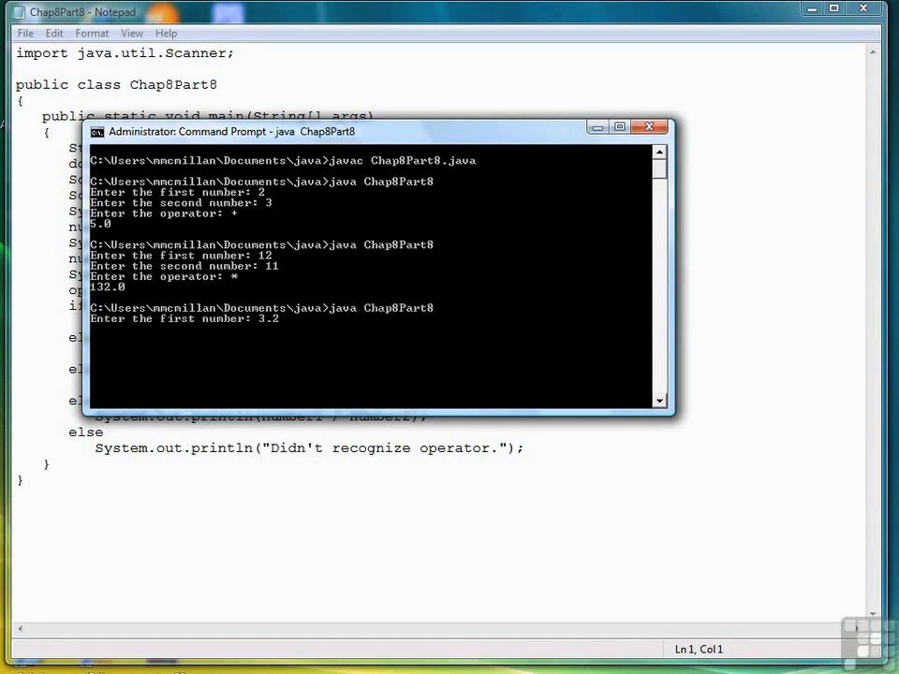
type("5")
type("2.14")
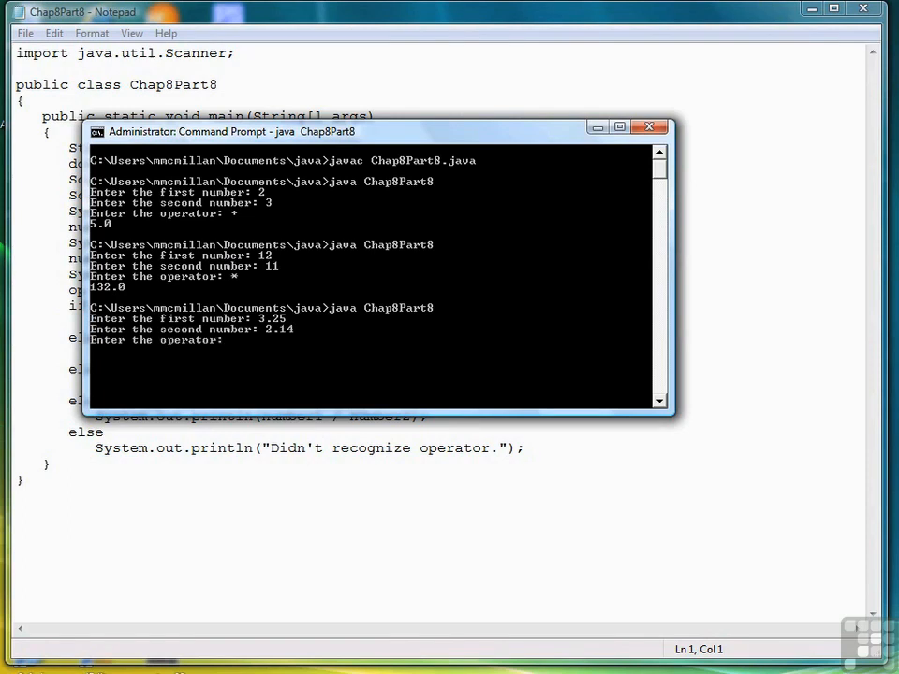
type("-")
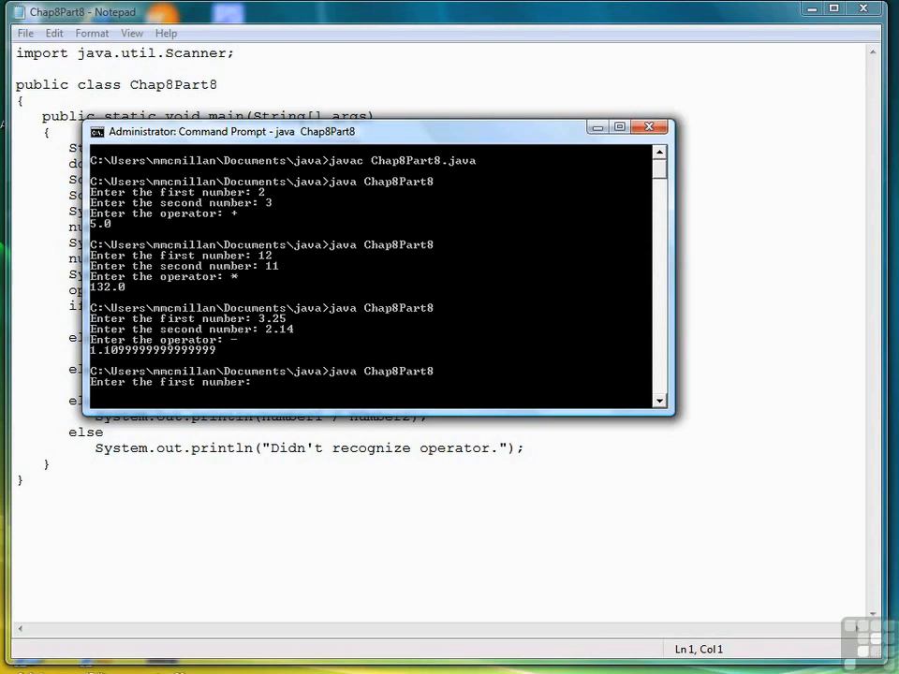
type("144")
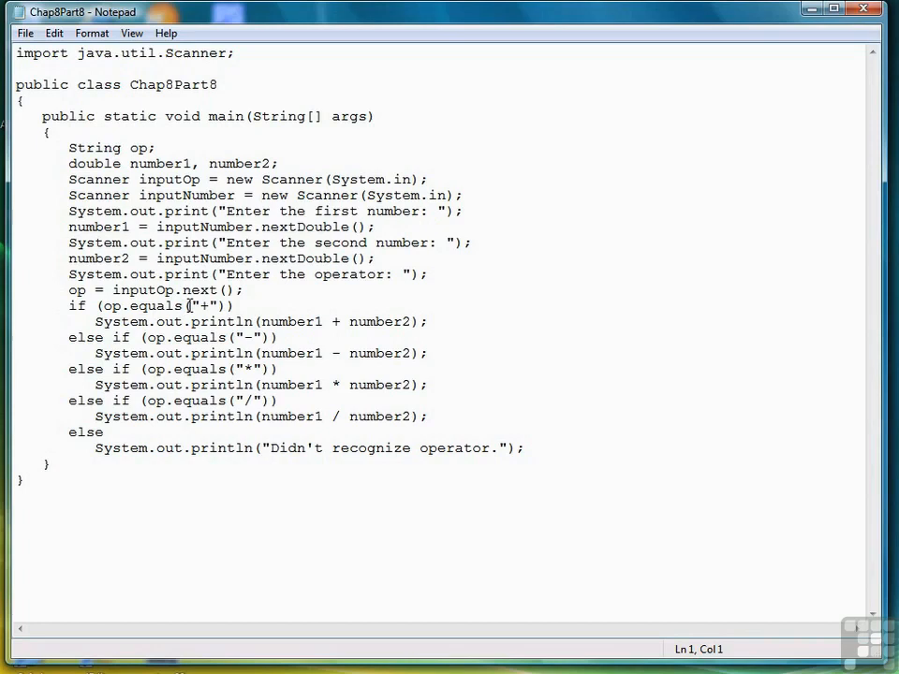
left_click(192, 305)
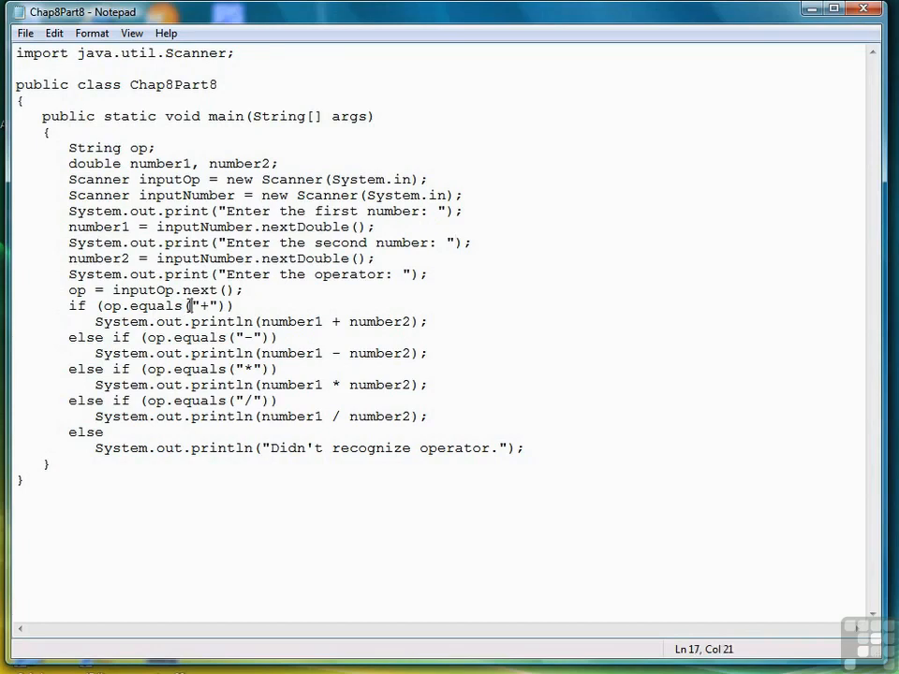
double_click(203, 308)
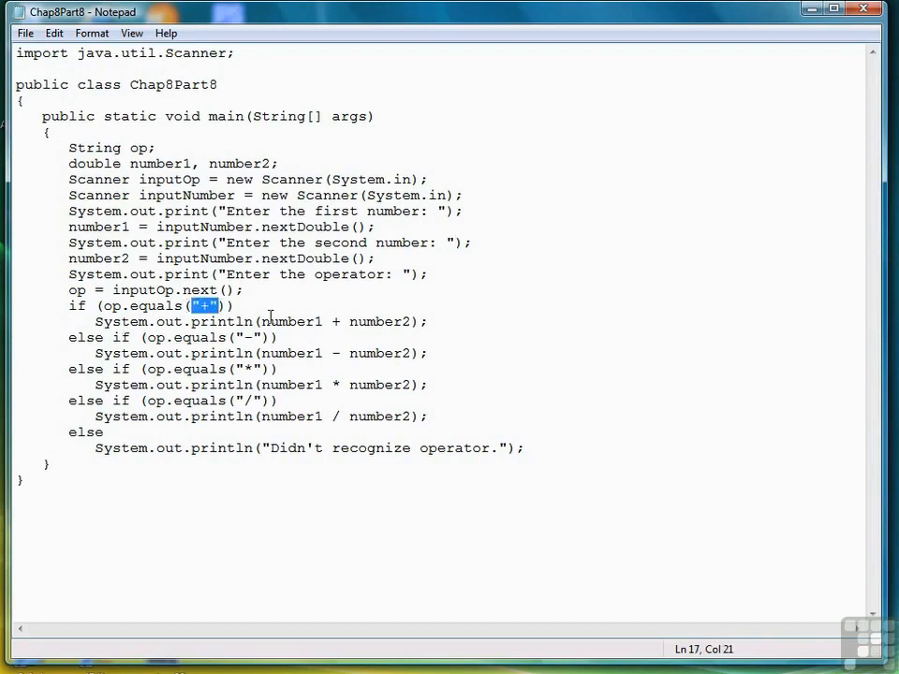
left_click_drag(269, 322, 395, 323)
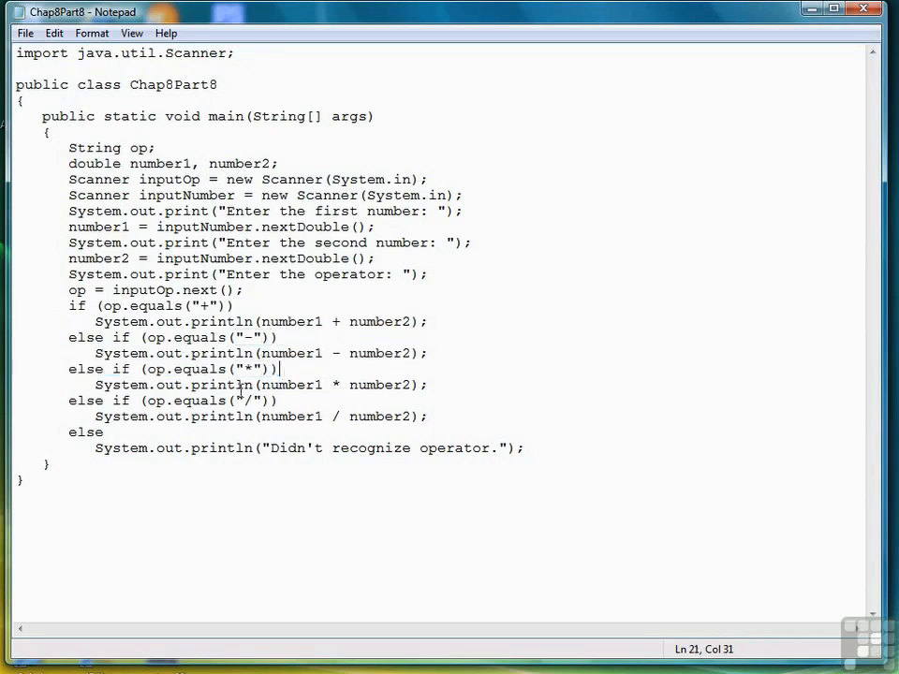
double_click(315, 385)
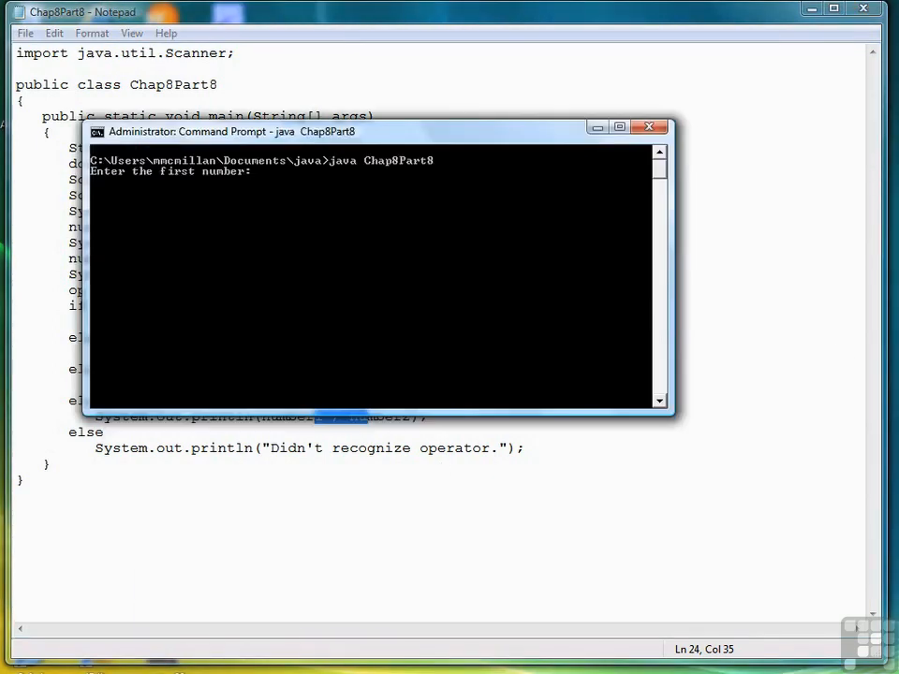
- Enter 2, 2 and the ^ operator so the program prints "Didn't recognize operator."
type("2")
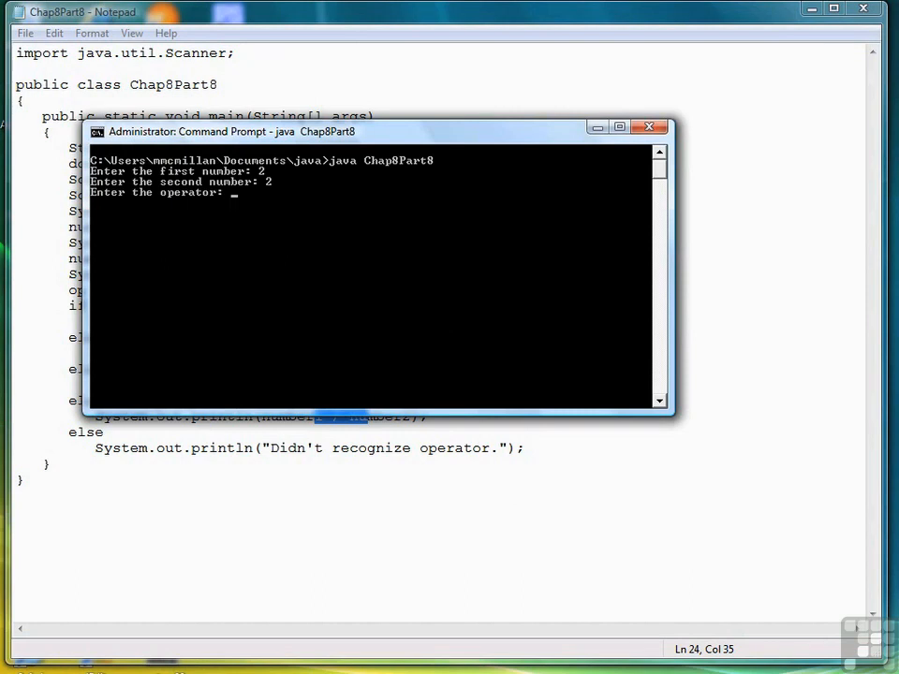
type("^")
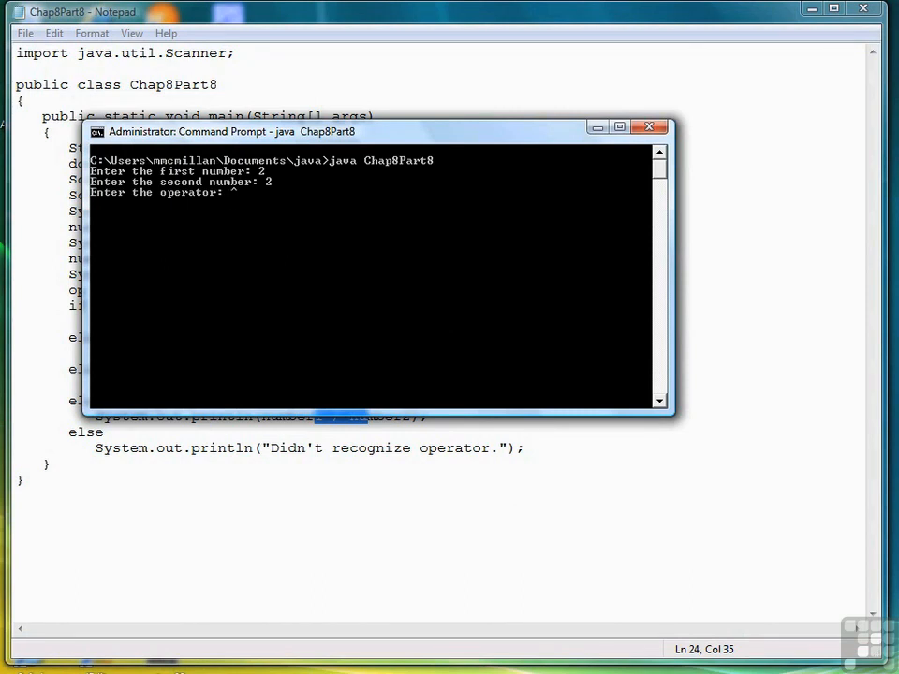
key("Return")
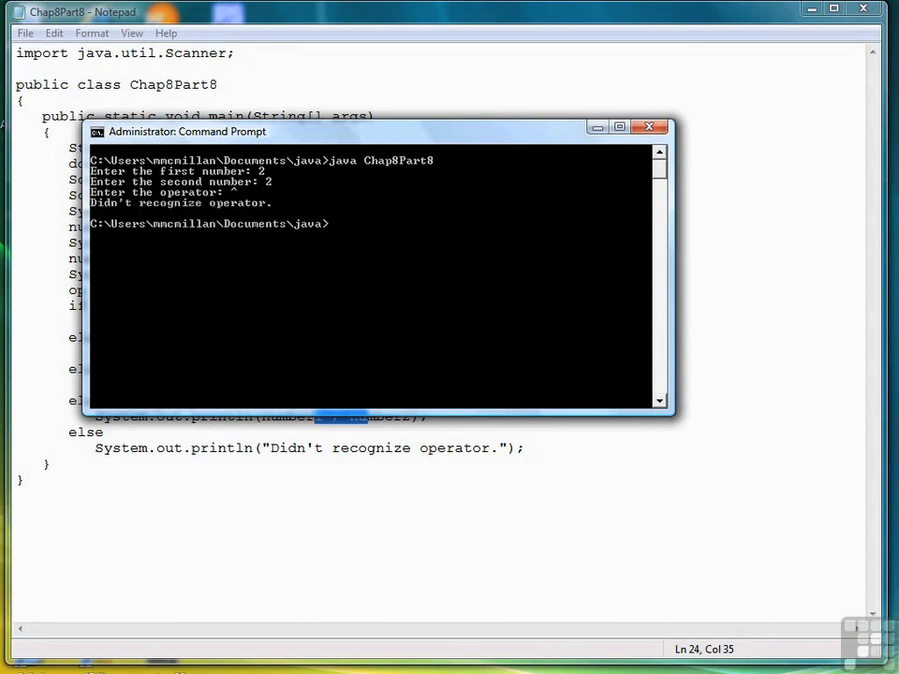